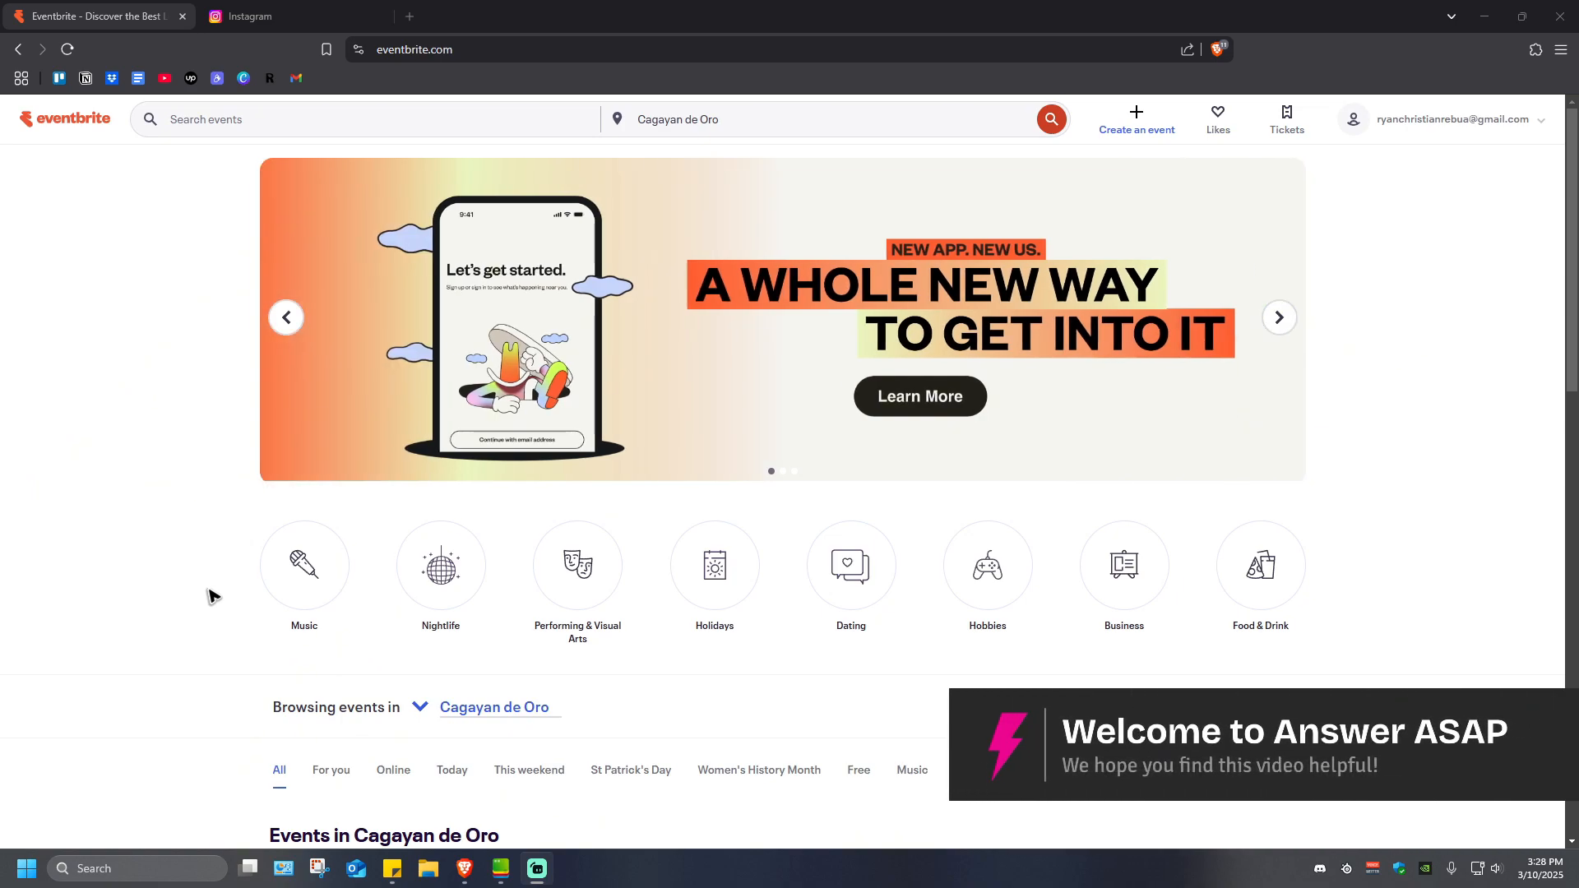
- Start a new AI-built event and name it 'Birthday Party'
click(1280, 317)
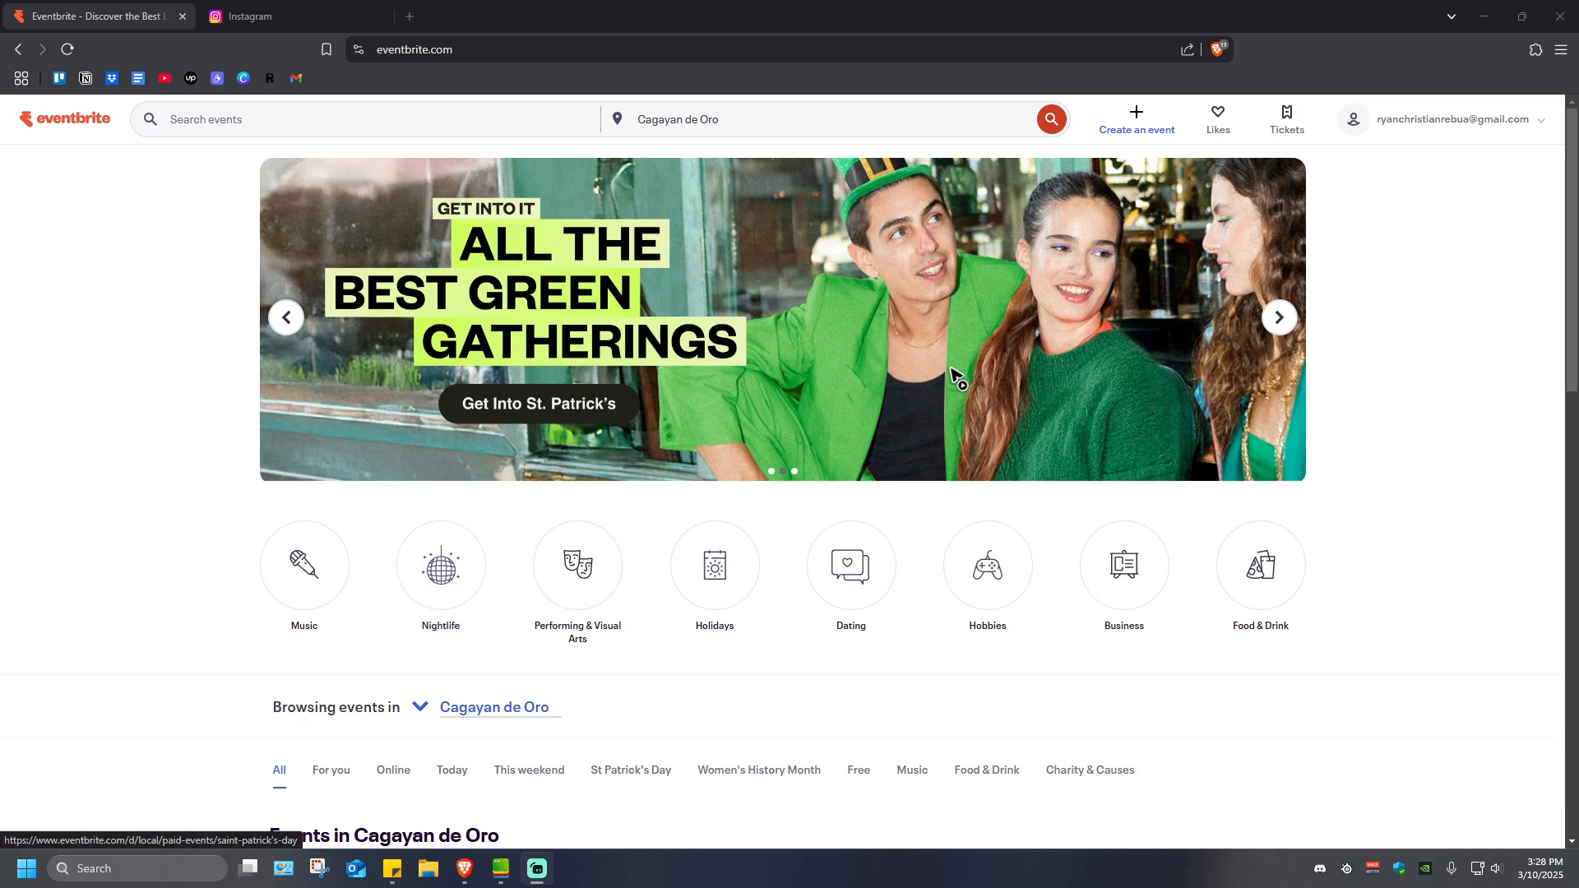
mouse_move(1287, 347)
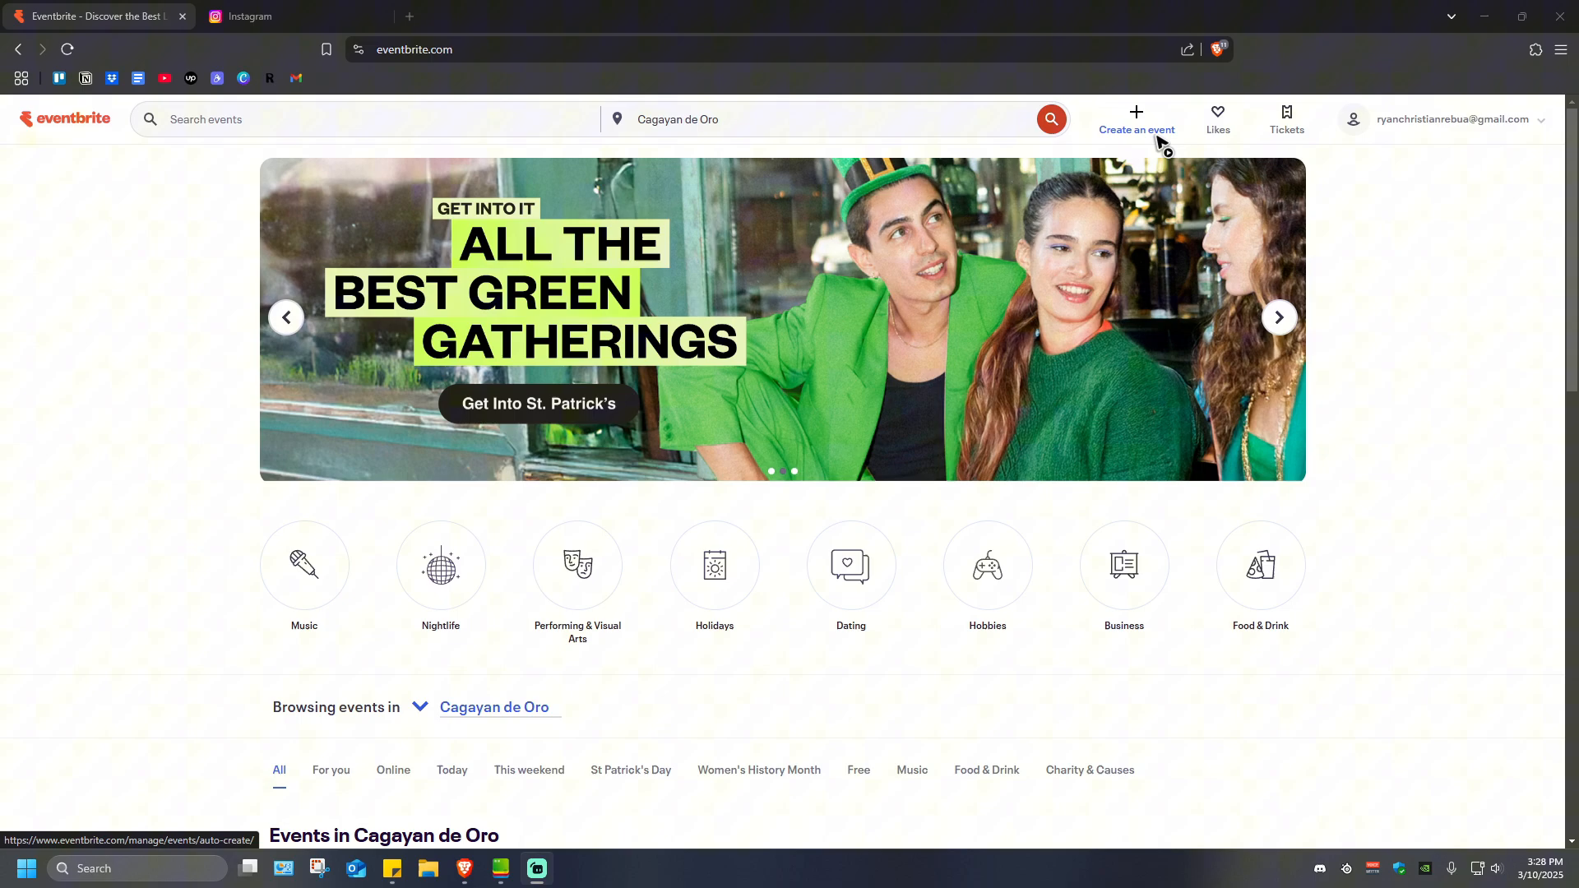
mouse_move(1186, 139)
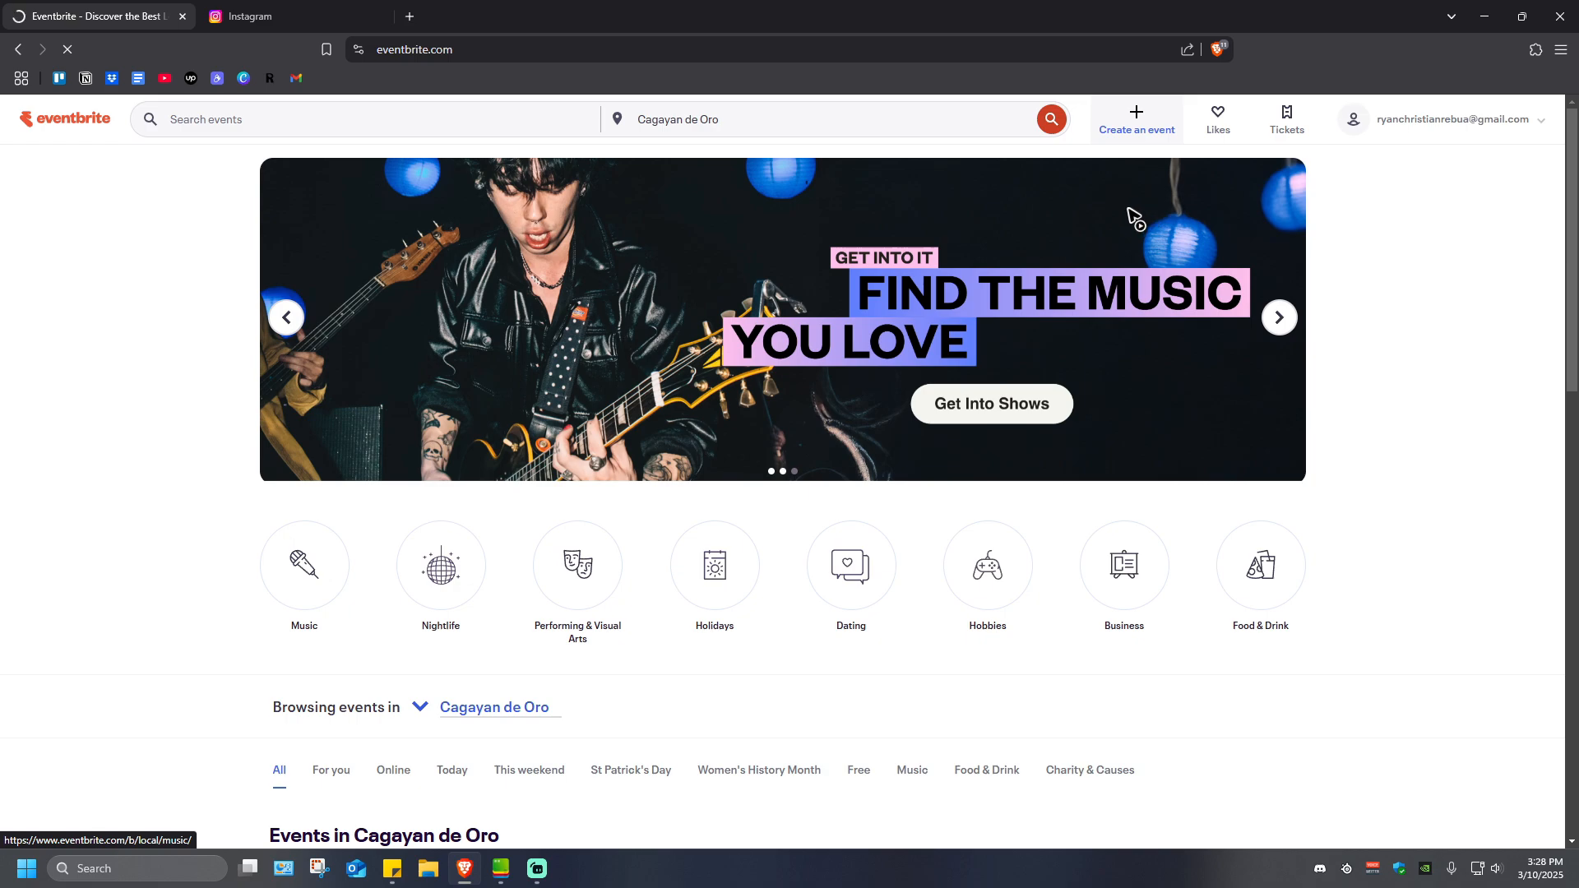
click(1137, 119)
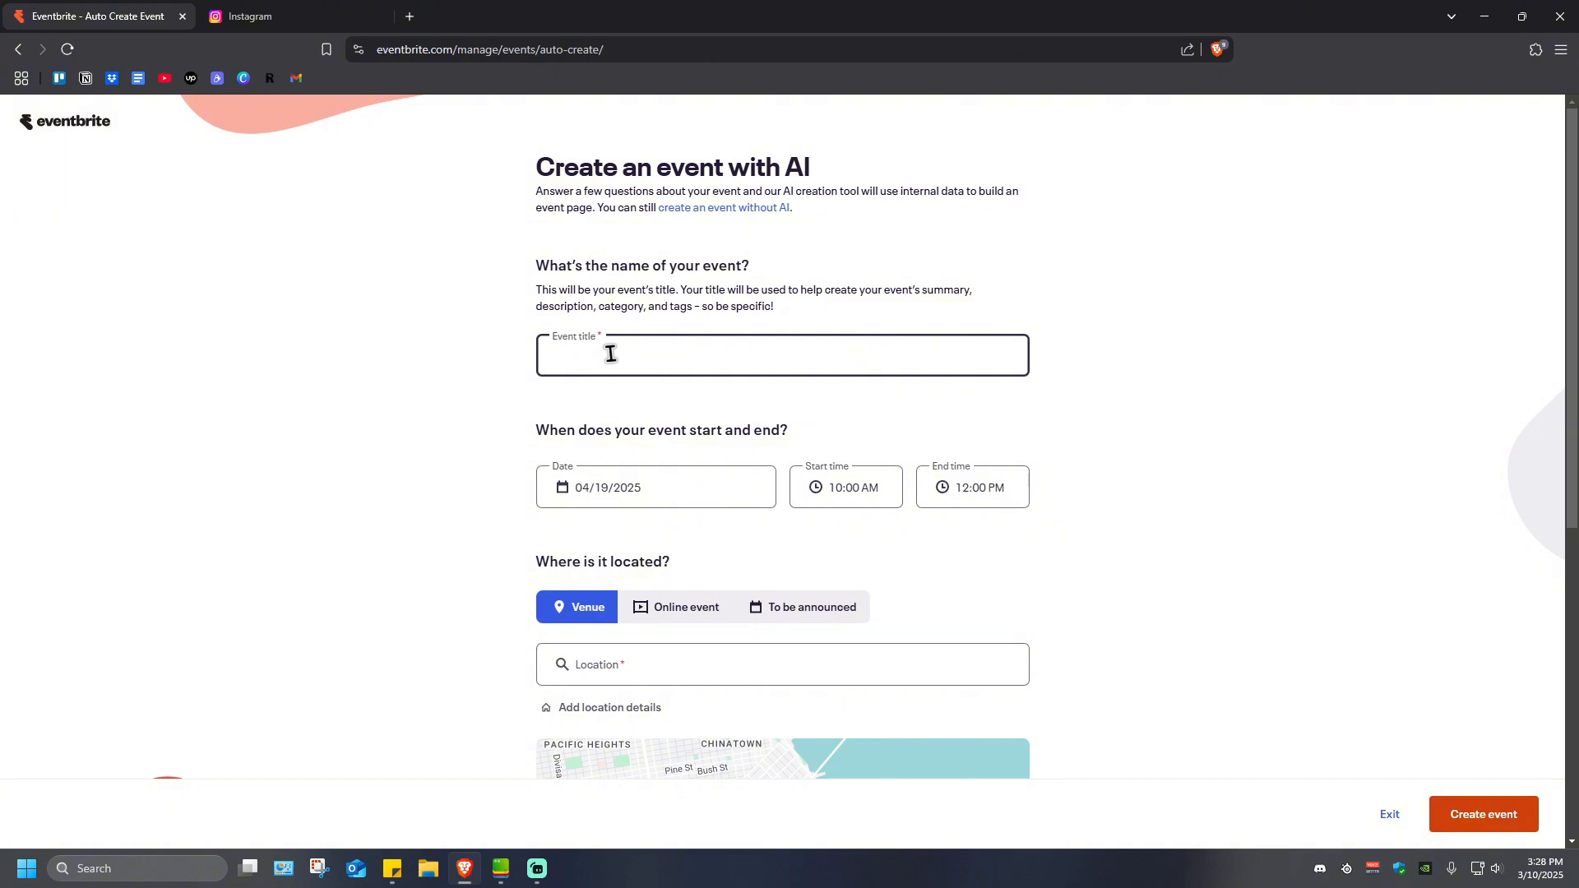
text(Birthday Party)
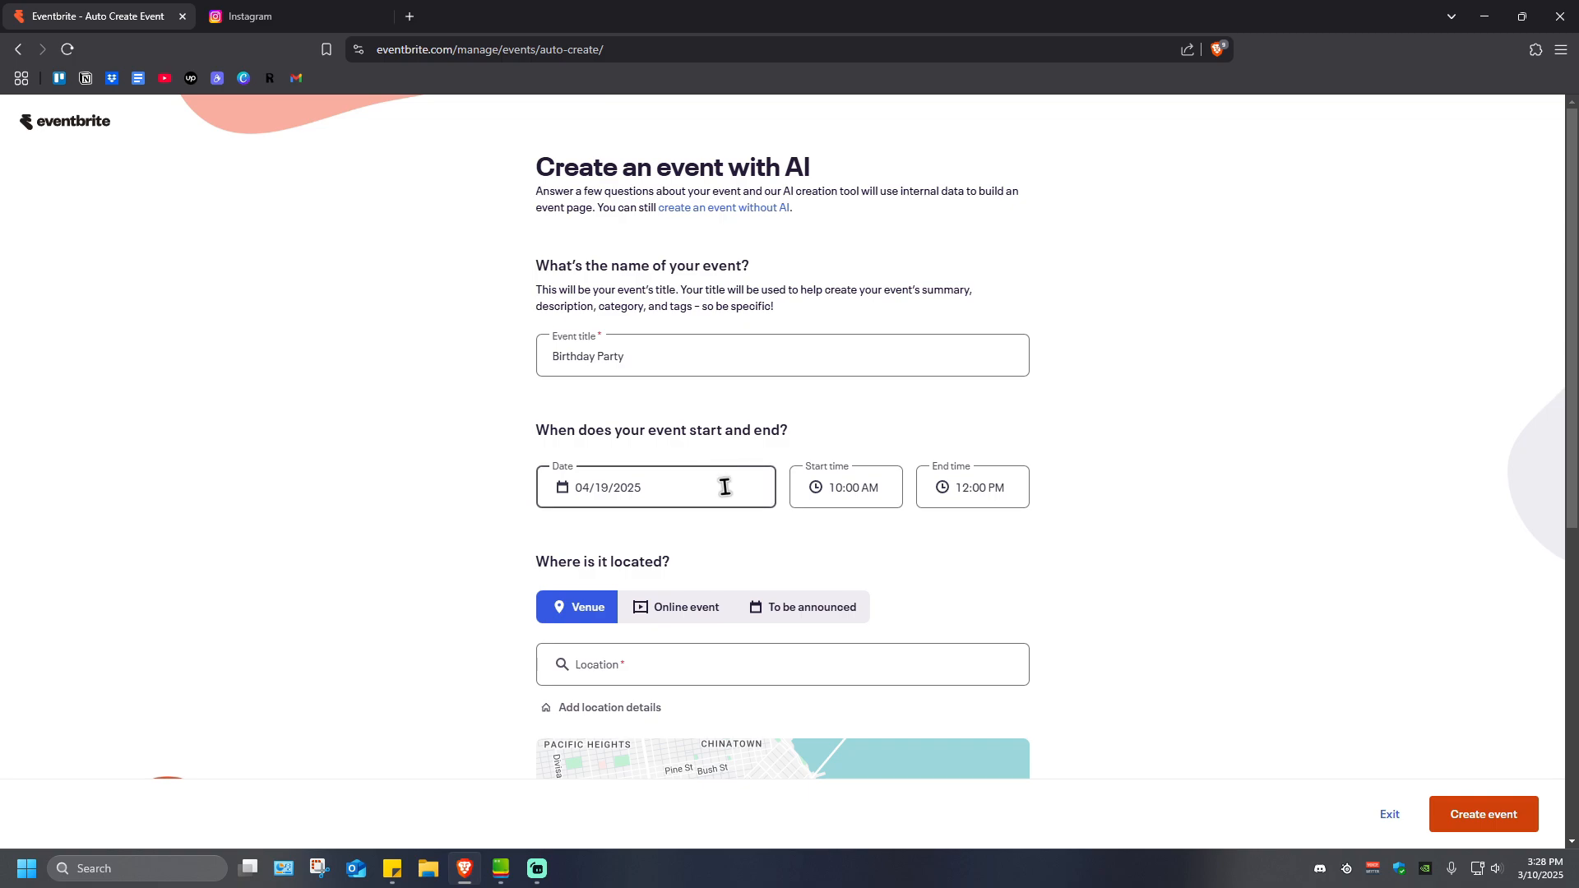
mouse_move(635, 501)
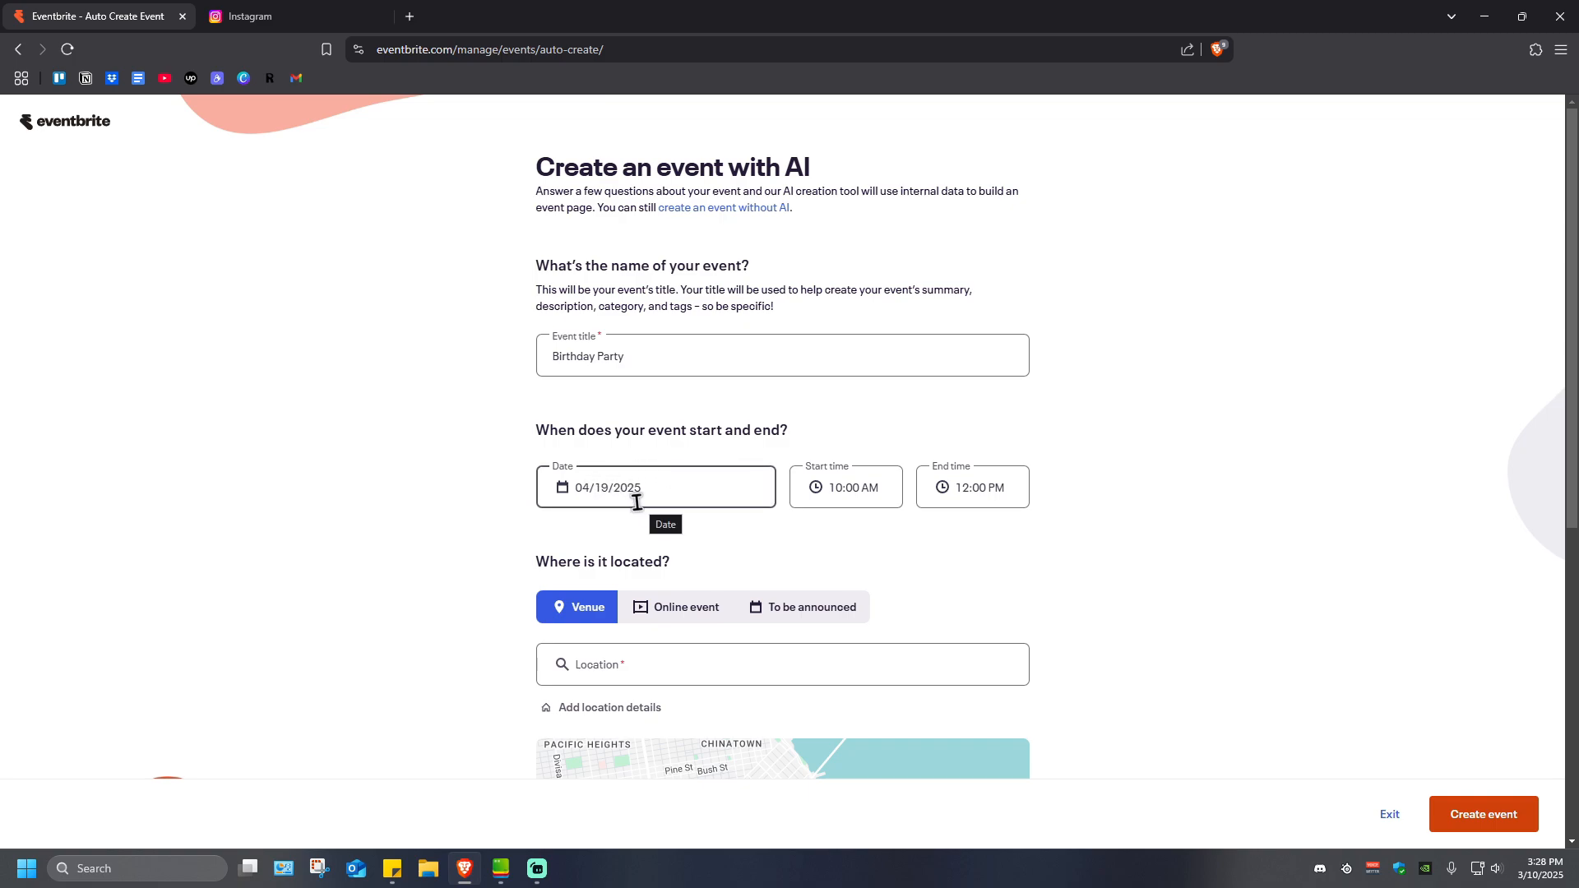
mouse_move(649, 505)
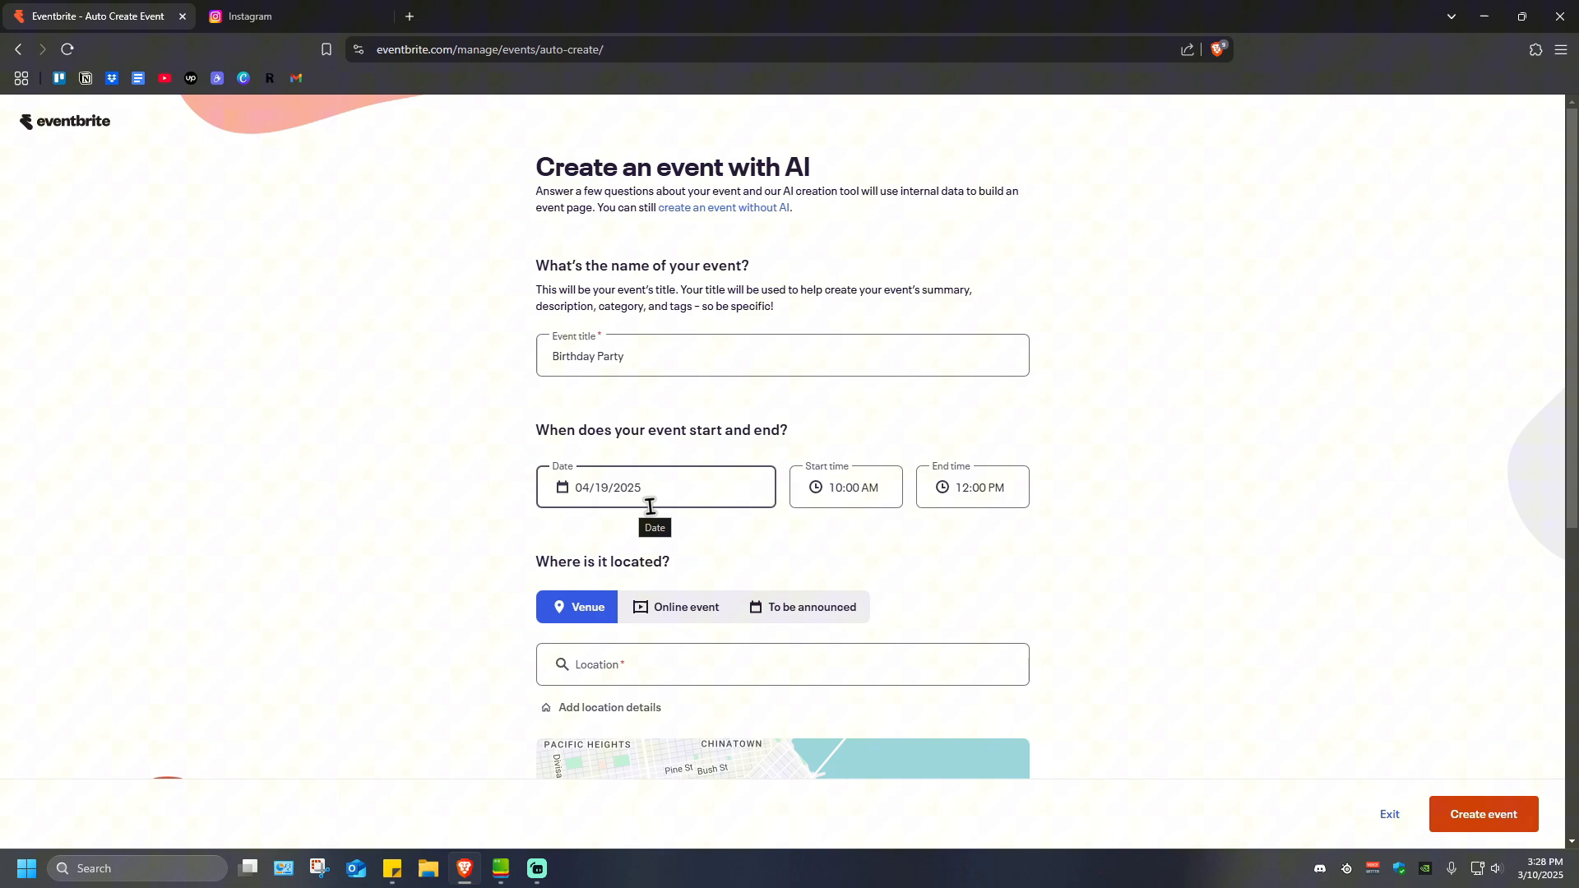
mouse_move(864, 504)
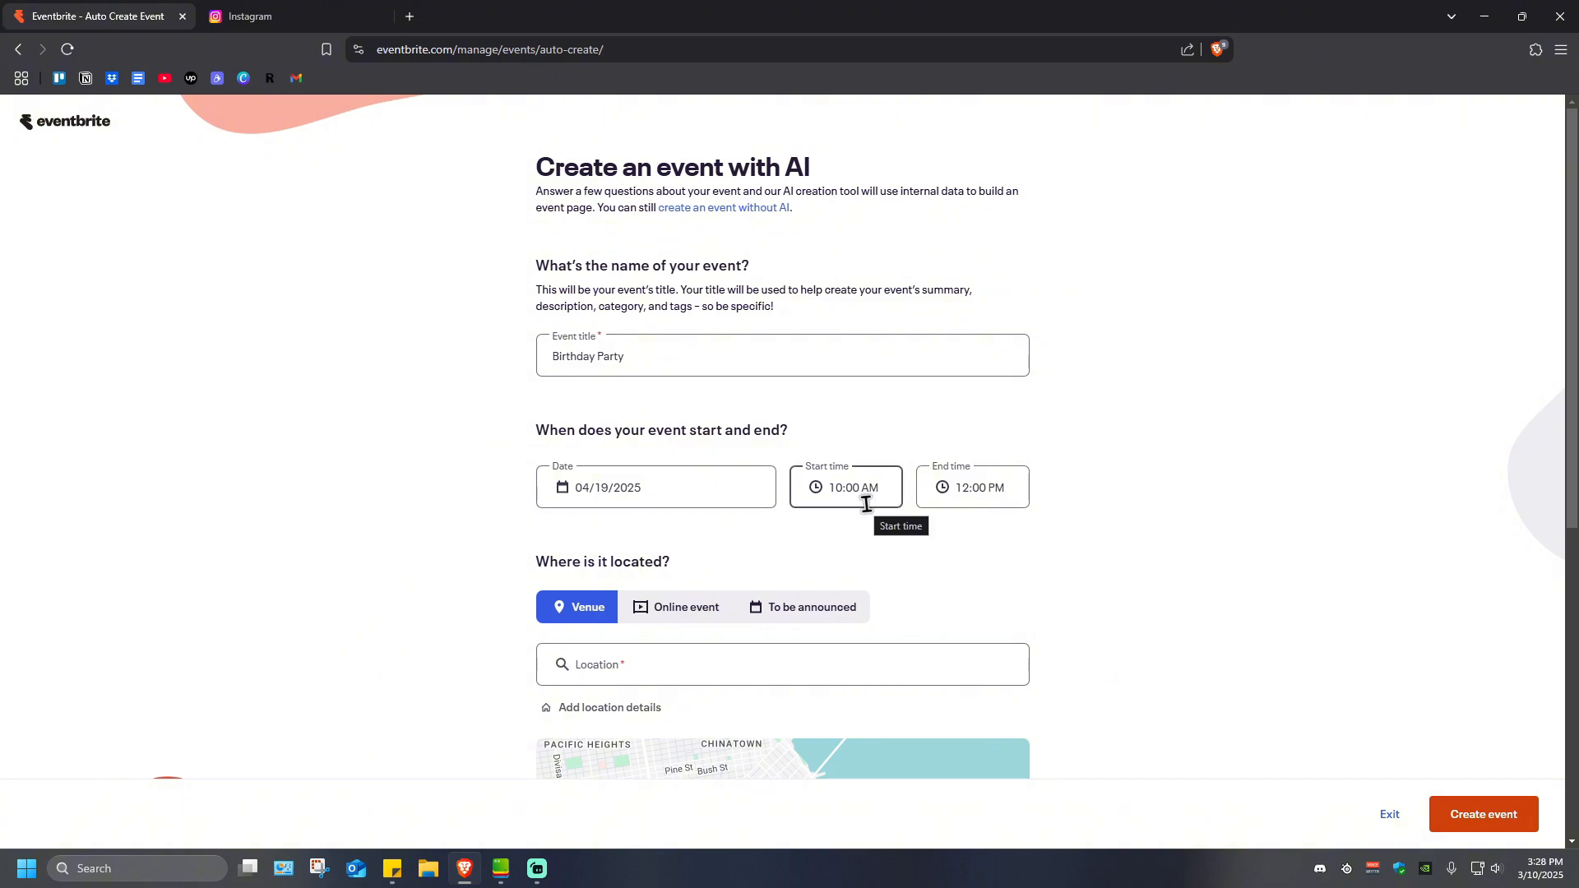
mouse_move(855, 492)
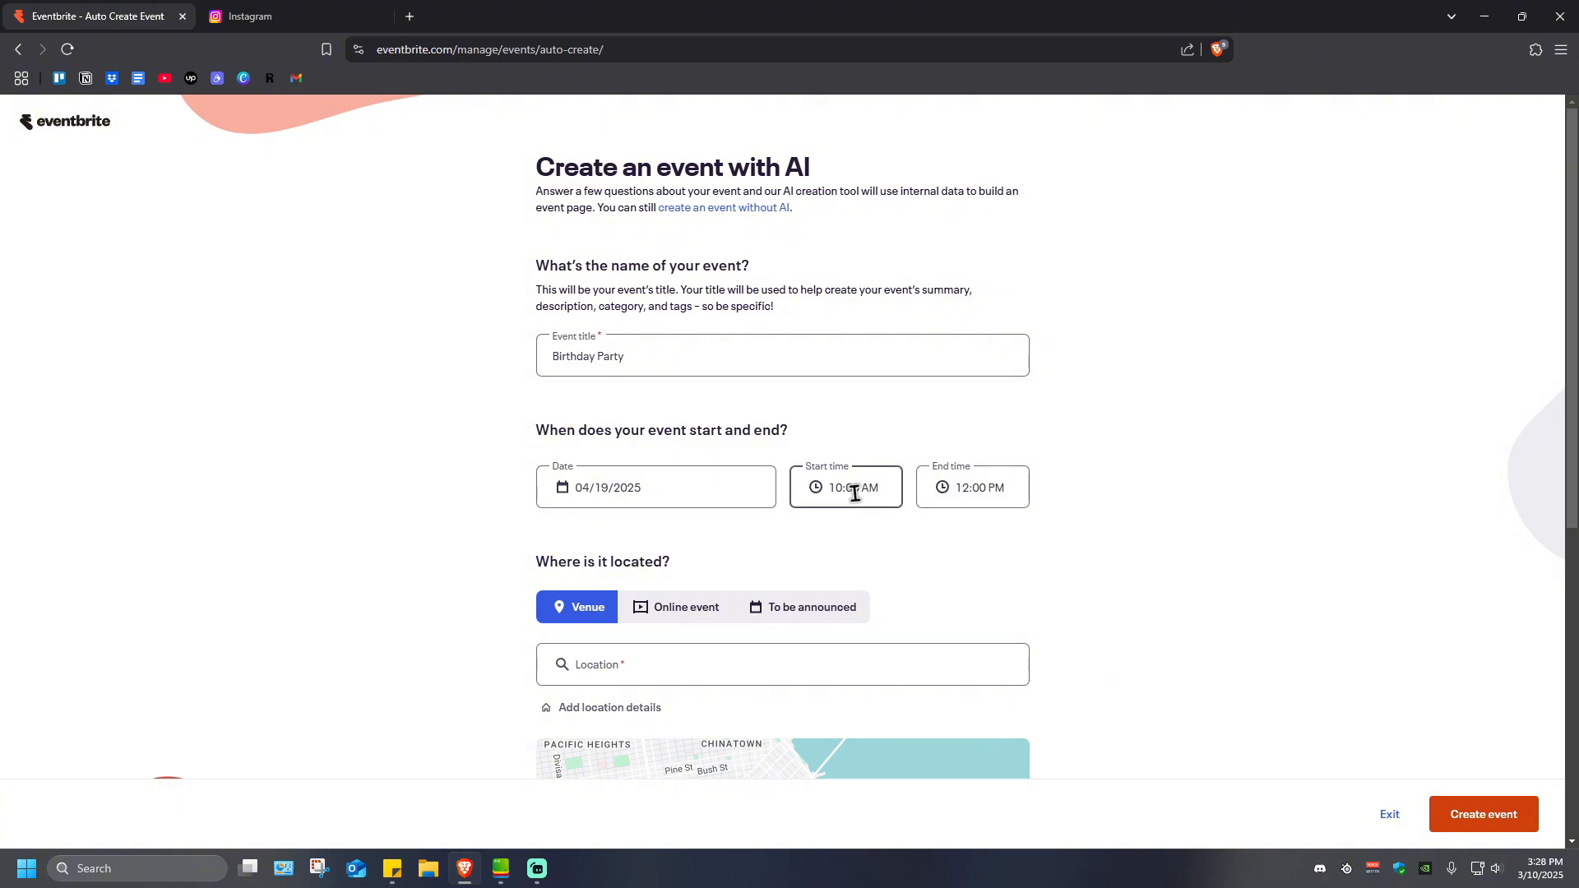
- Review the start time choices and keep the 10:00 AM–12:00 PM schedule unchanged
click(845, 487)
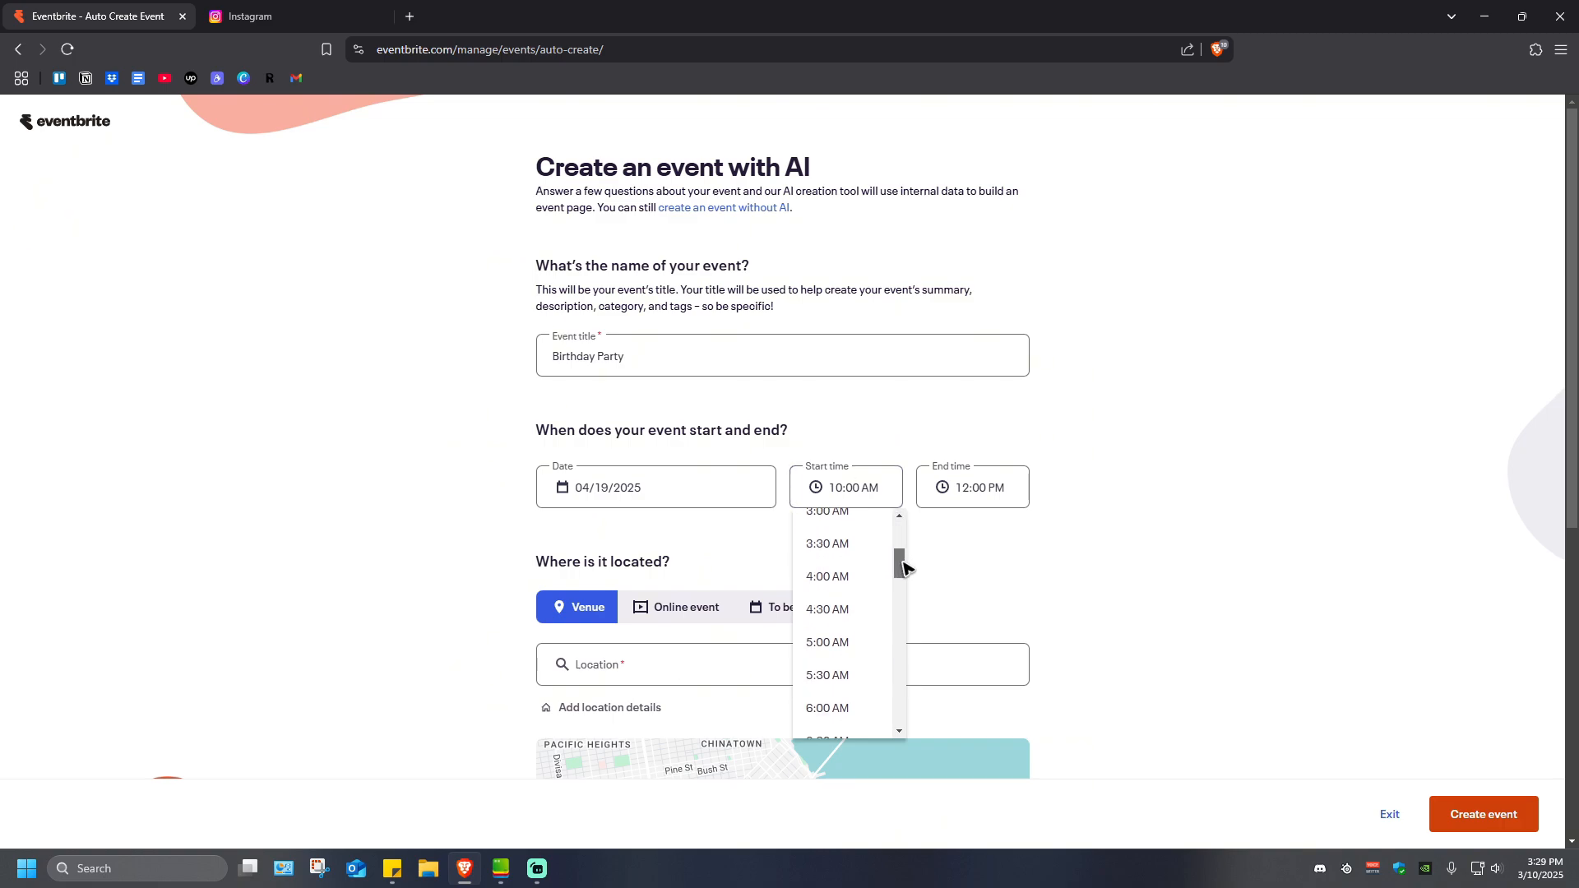
click(1120, 494)
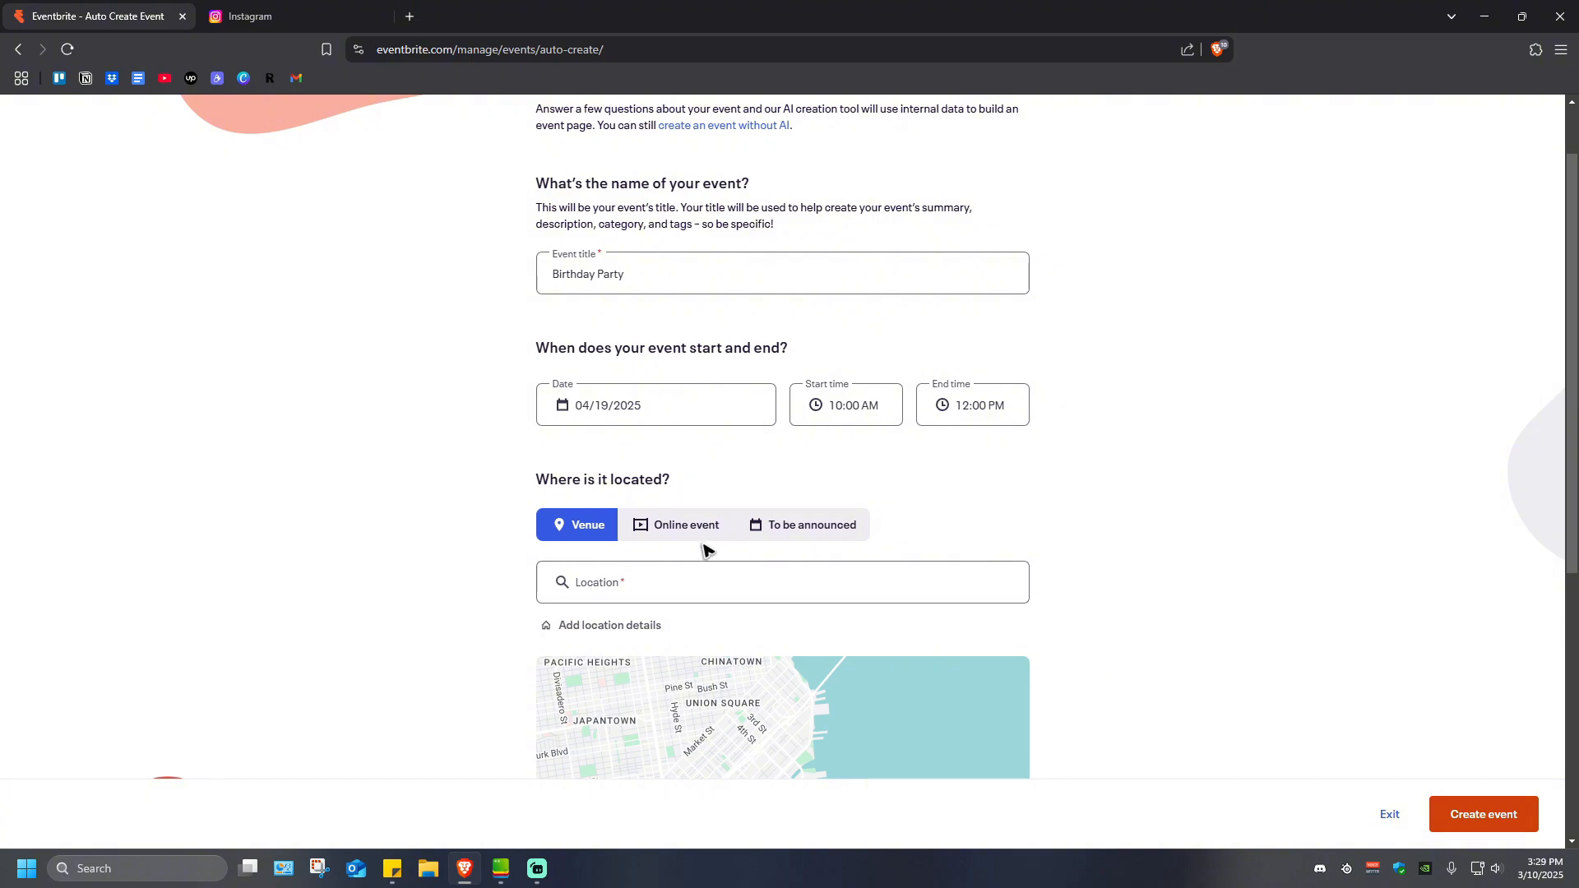
- Set the location to General Santos City, South Cotabato, Philippines
scroll(up, 3)
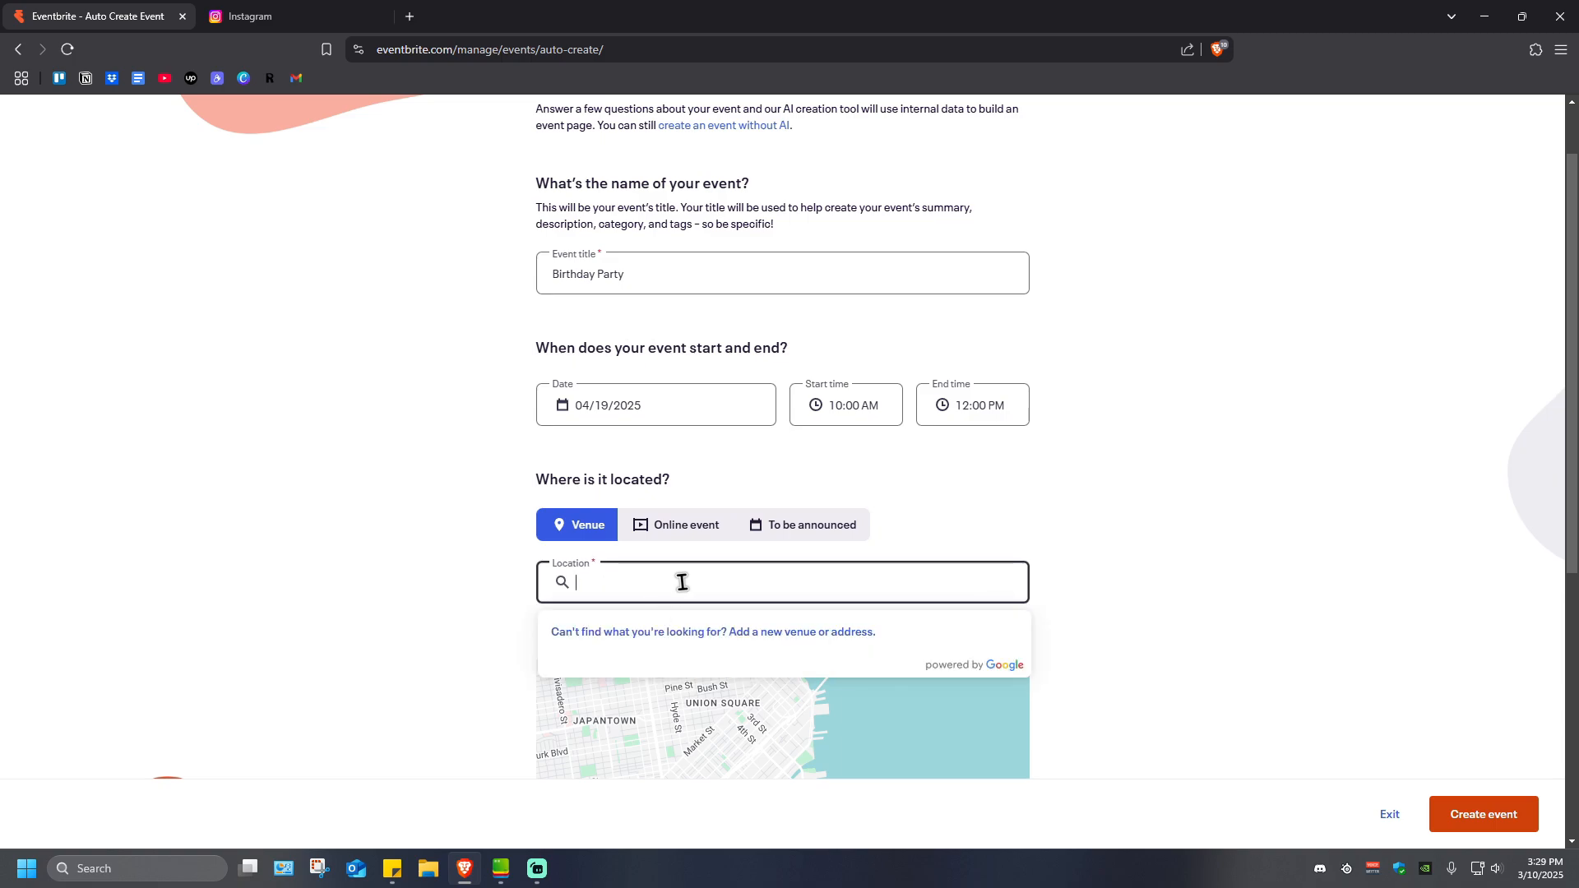
mouse_move(688, 581)
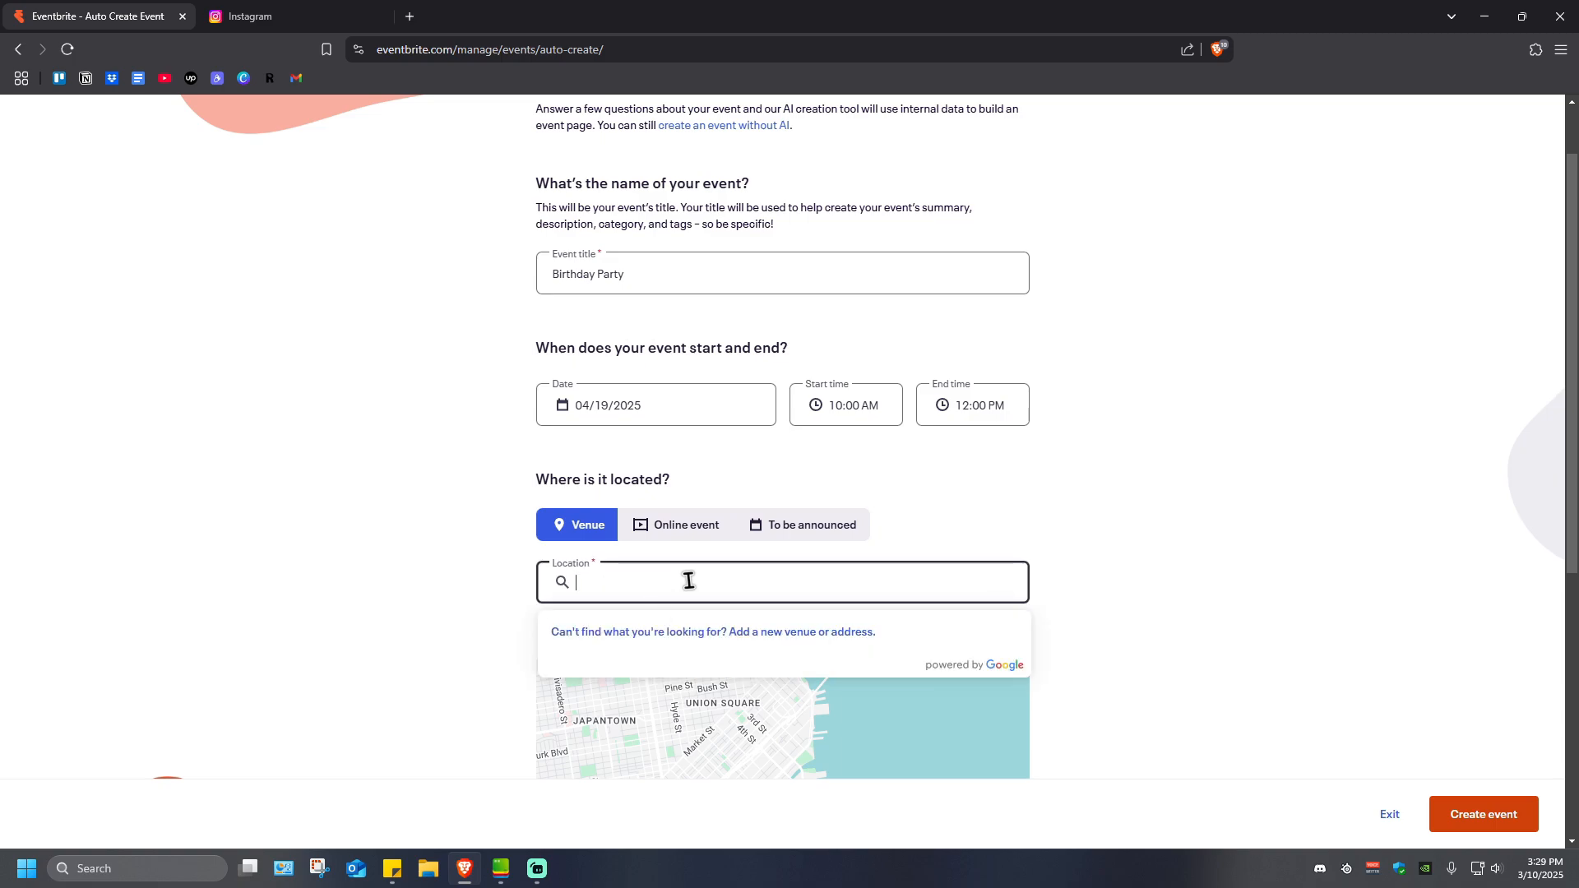
text(general sa)
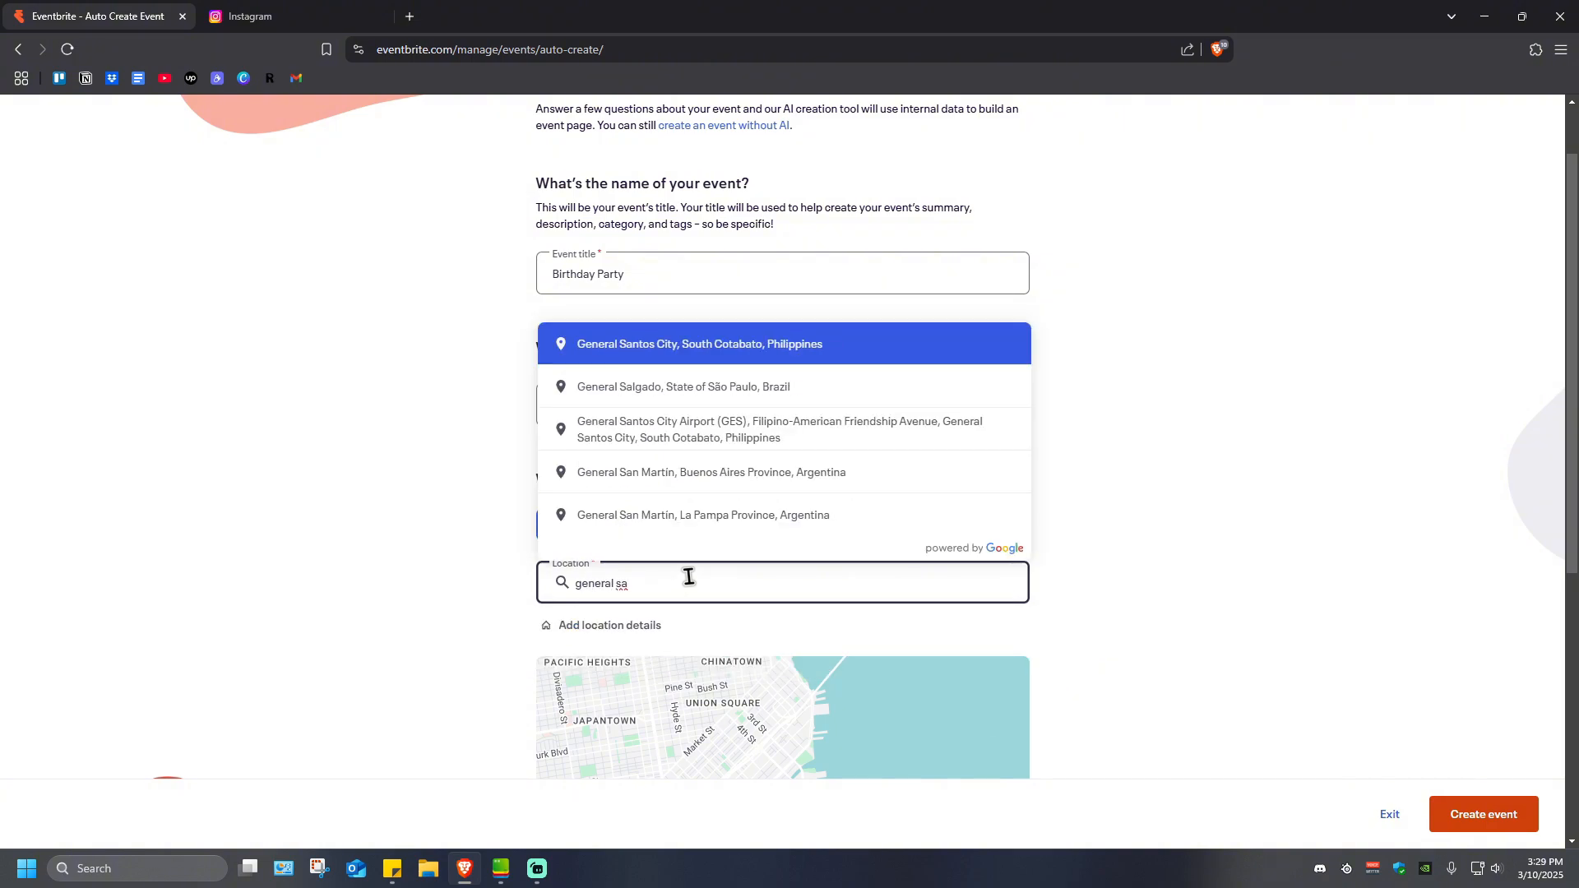
mouse_move(679, 347)
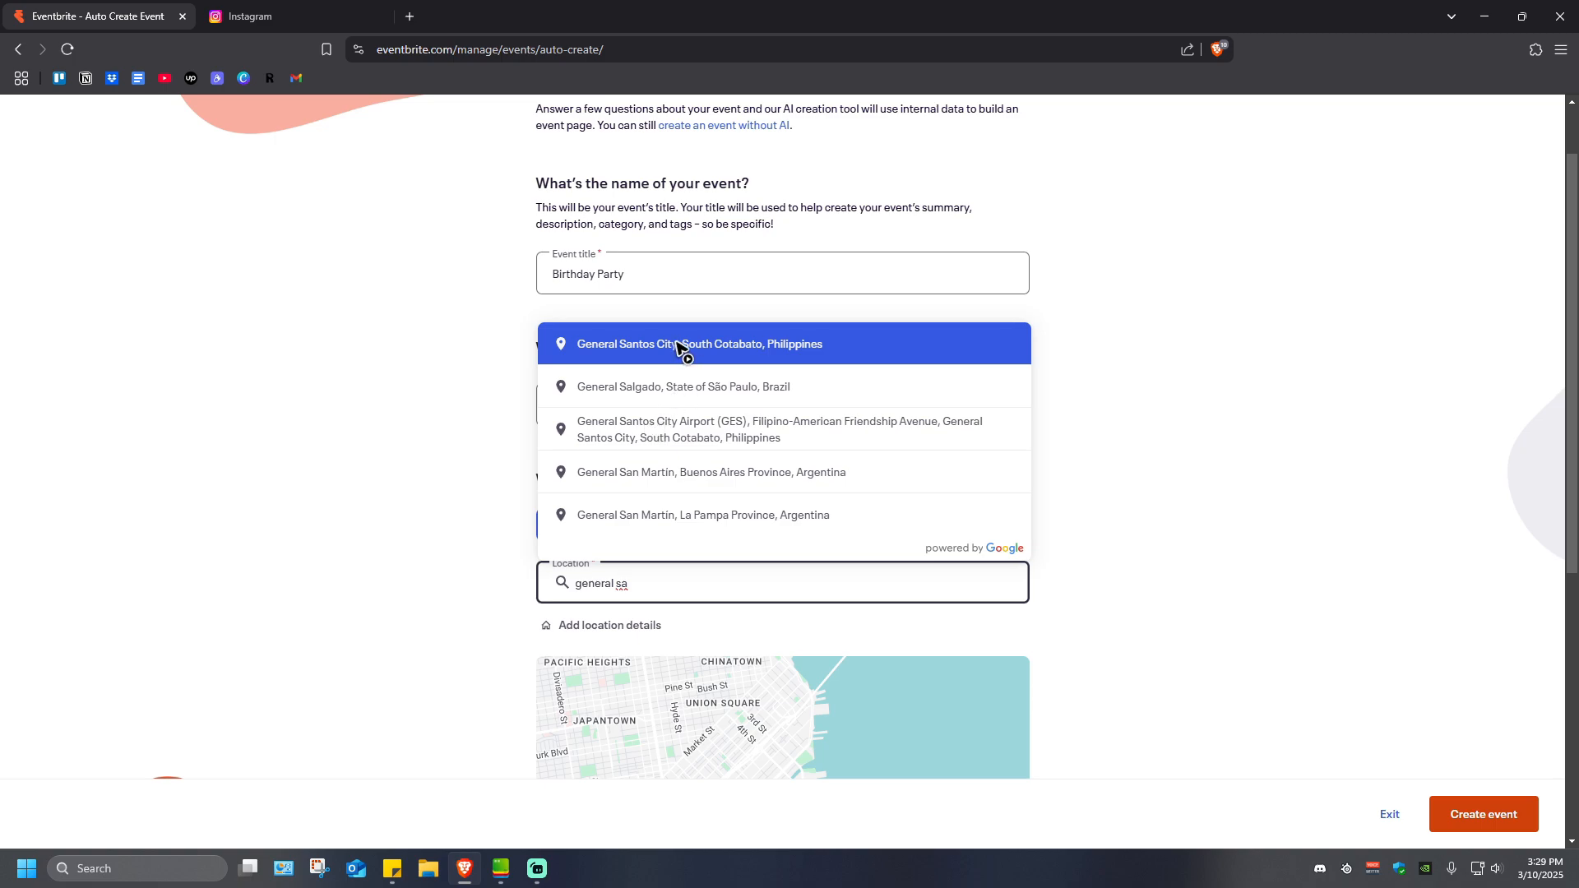
click(699, 344)
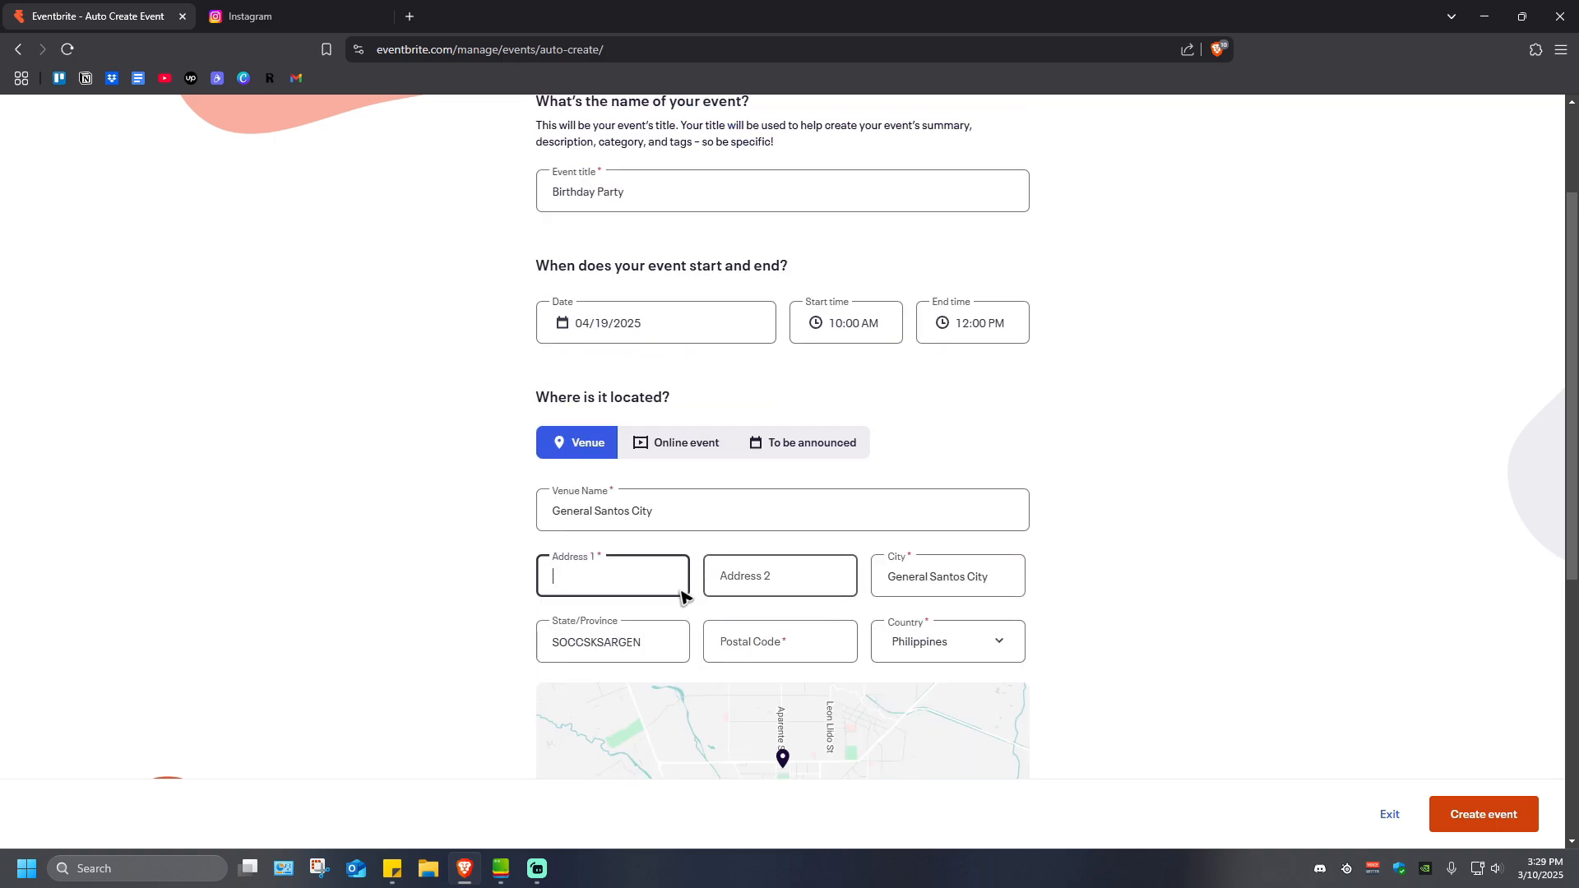
- Fill placeholder address lines and postal code 9500 for the venue
text(address 1)
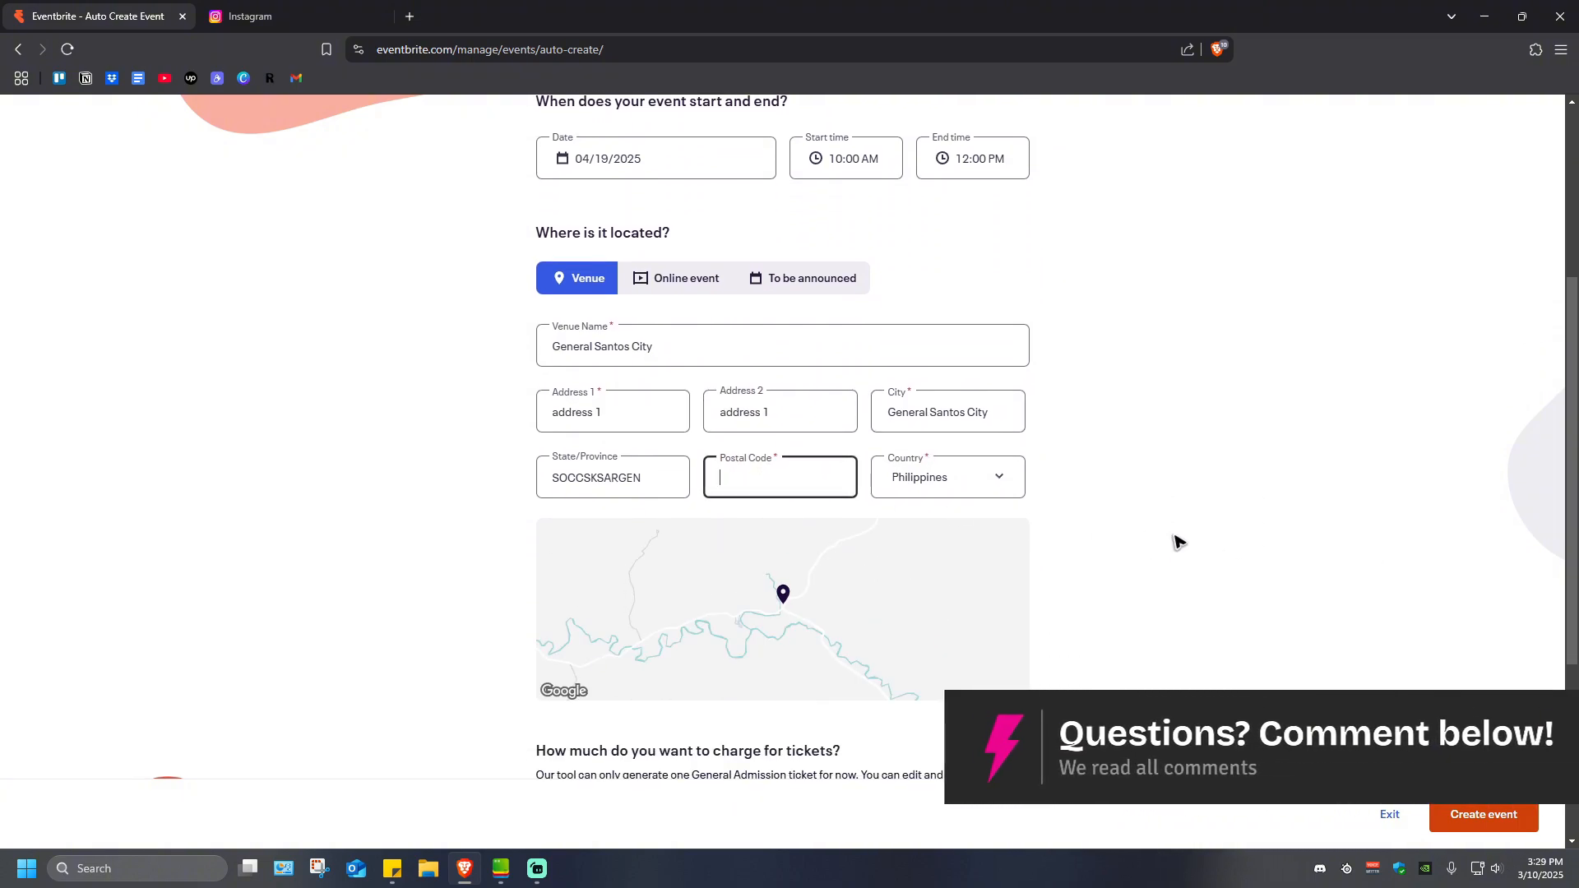
text(9500)
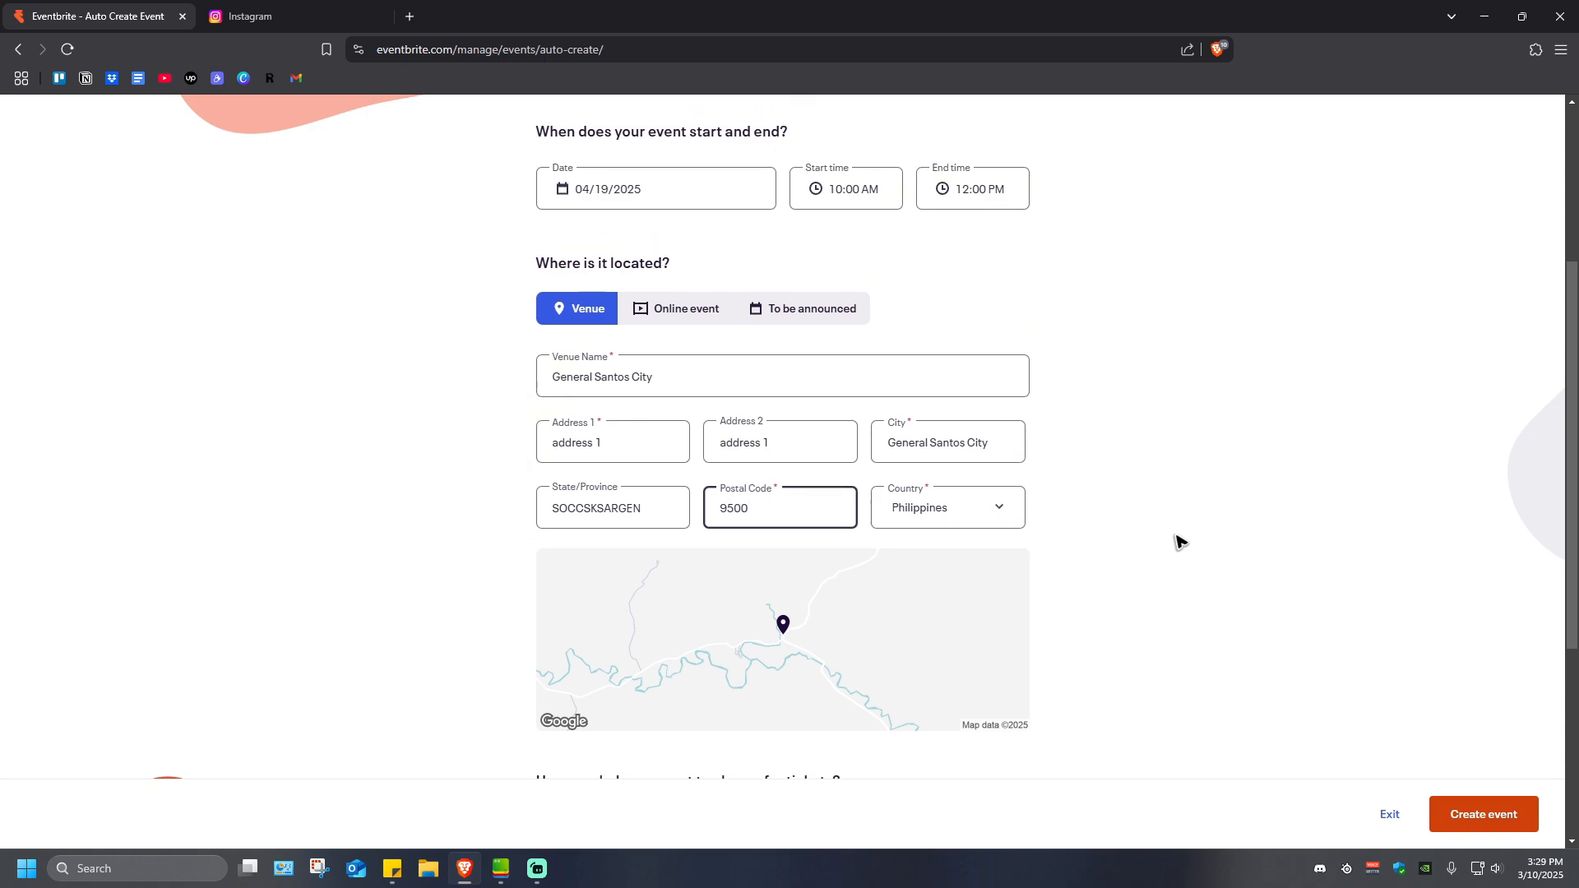
scroll(down, 3)
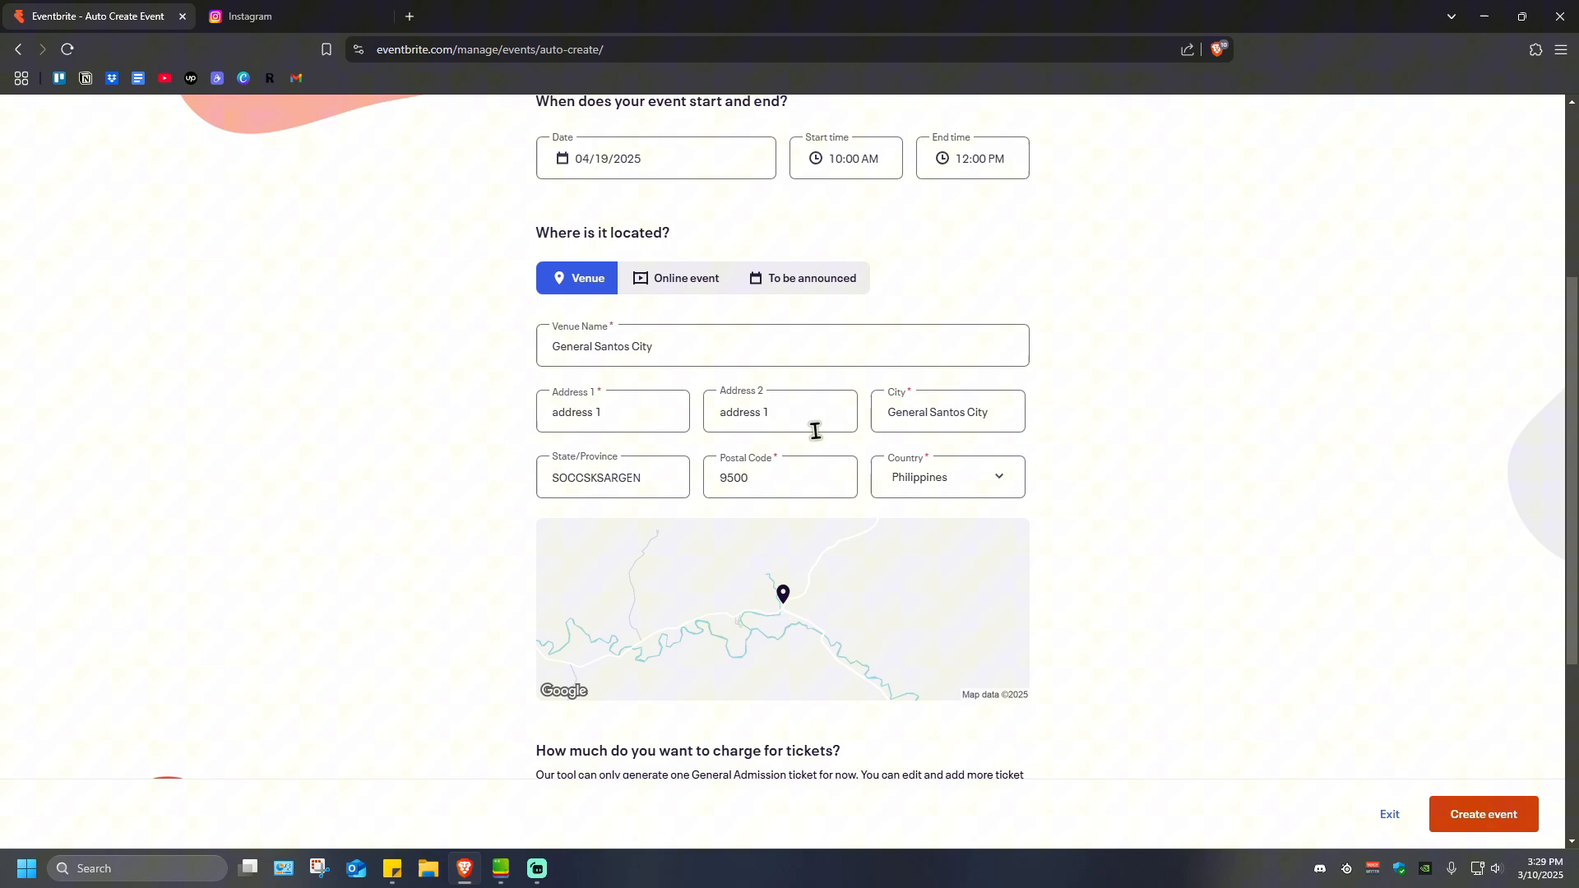
- Enter a ticket price of 1000, then mark the tickets as free instead
scroll(down, 3)
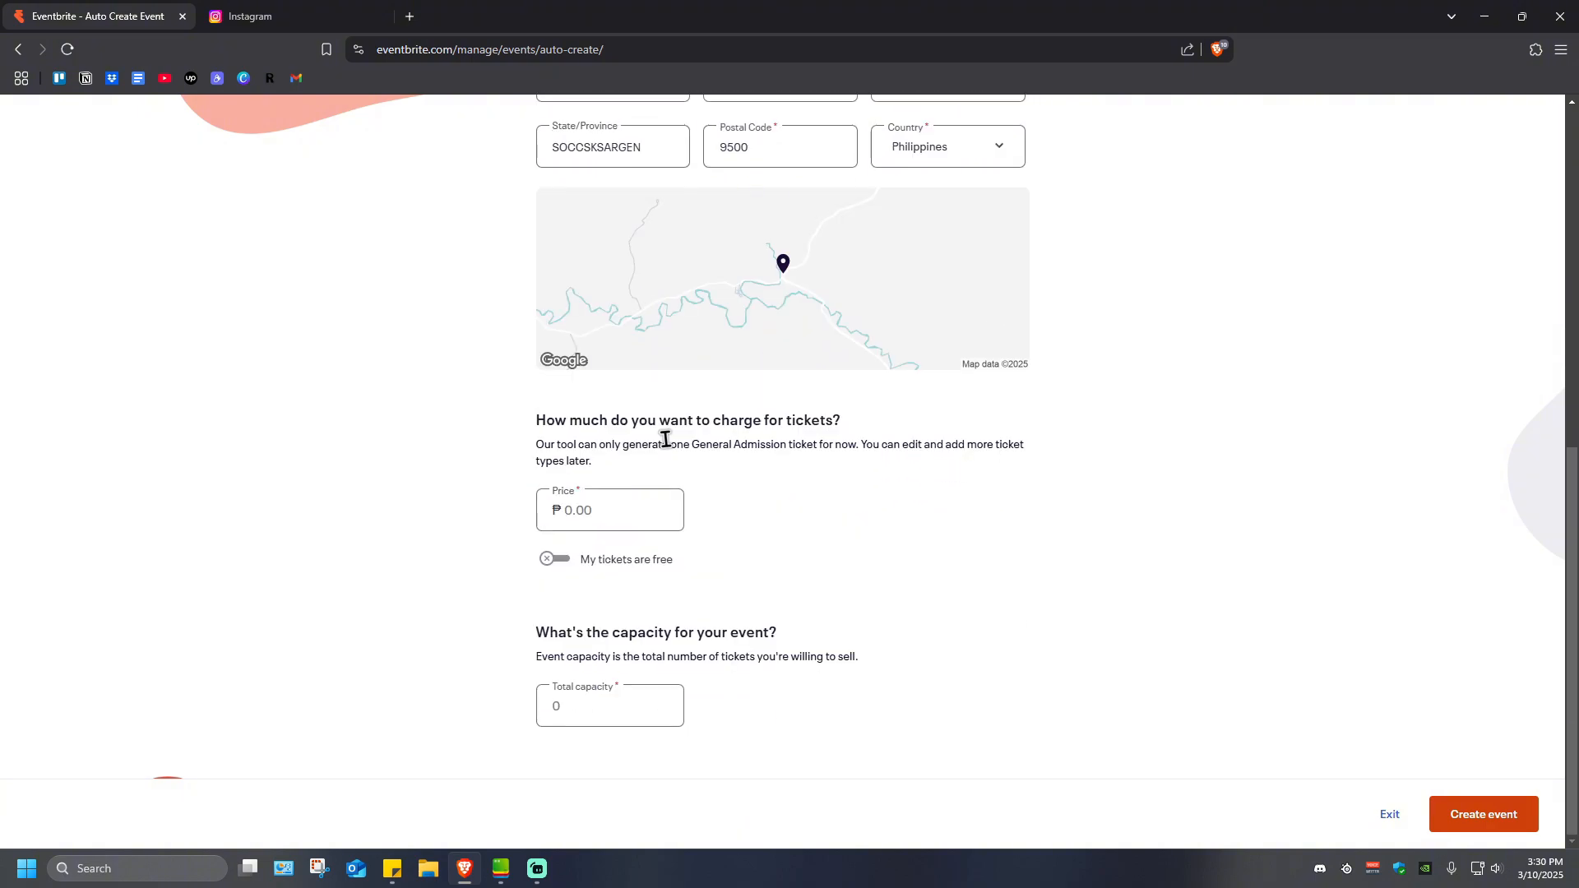
click(610, 509)
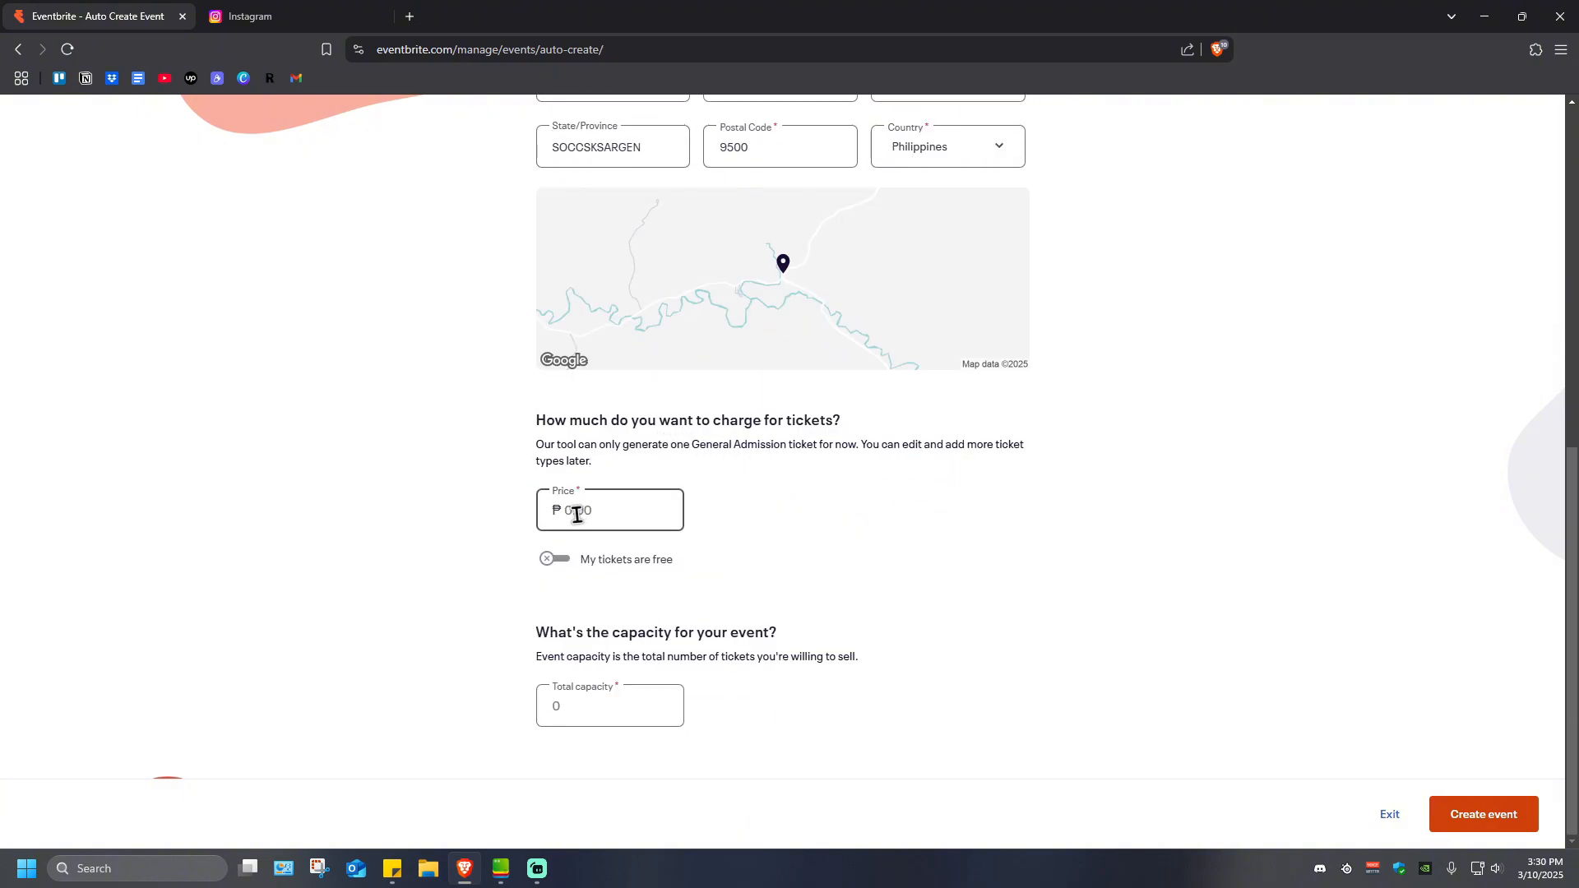
text(1000.00)
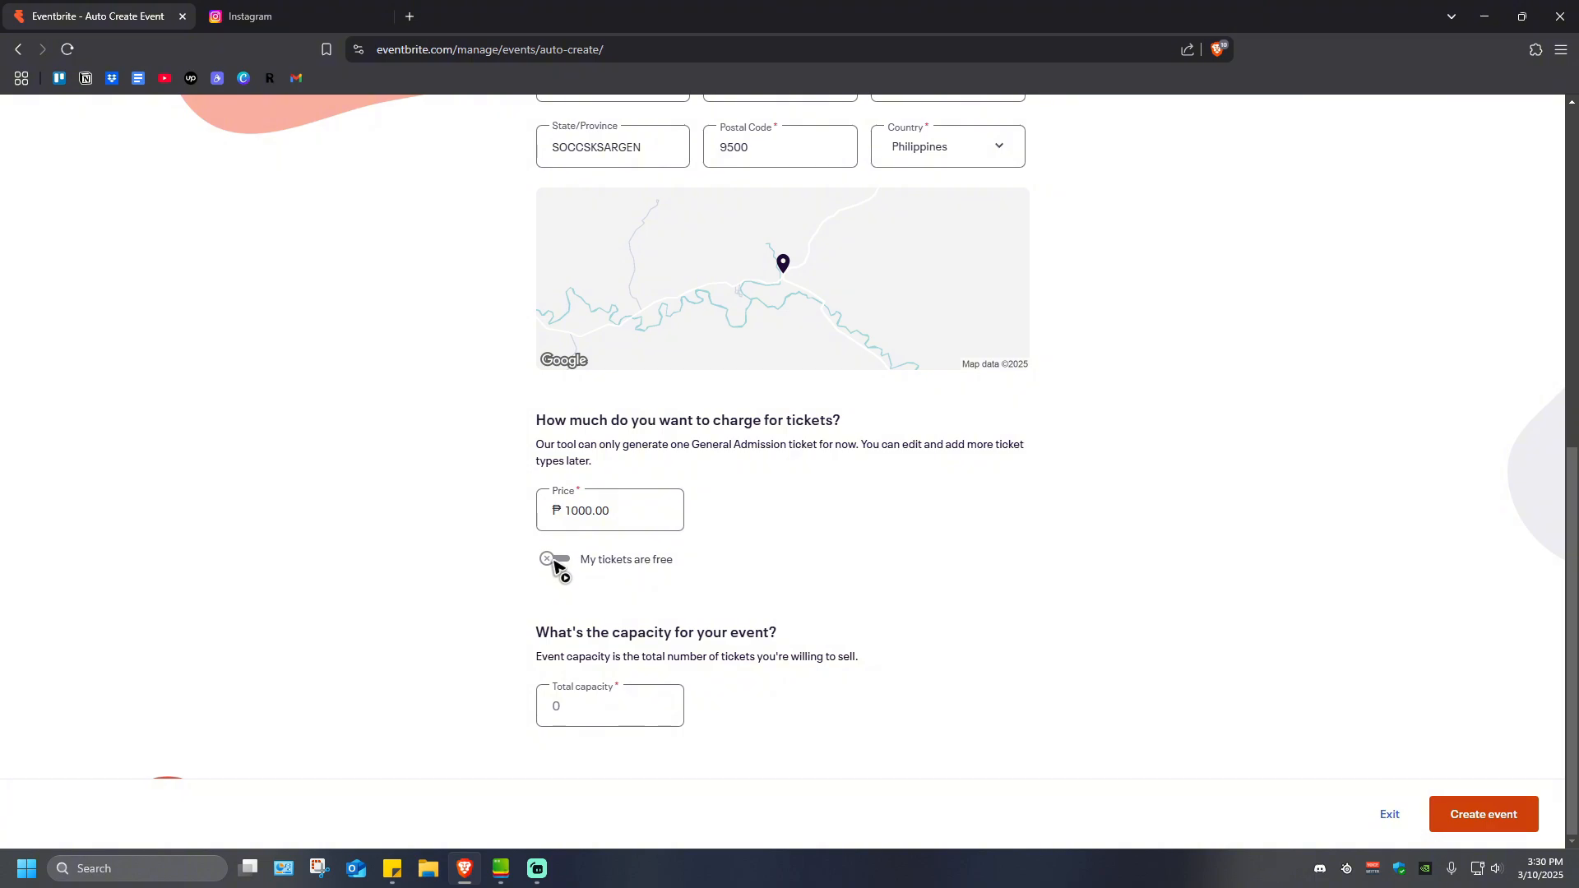
click(557, 559)
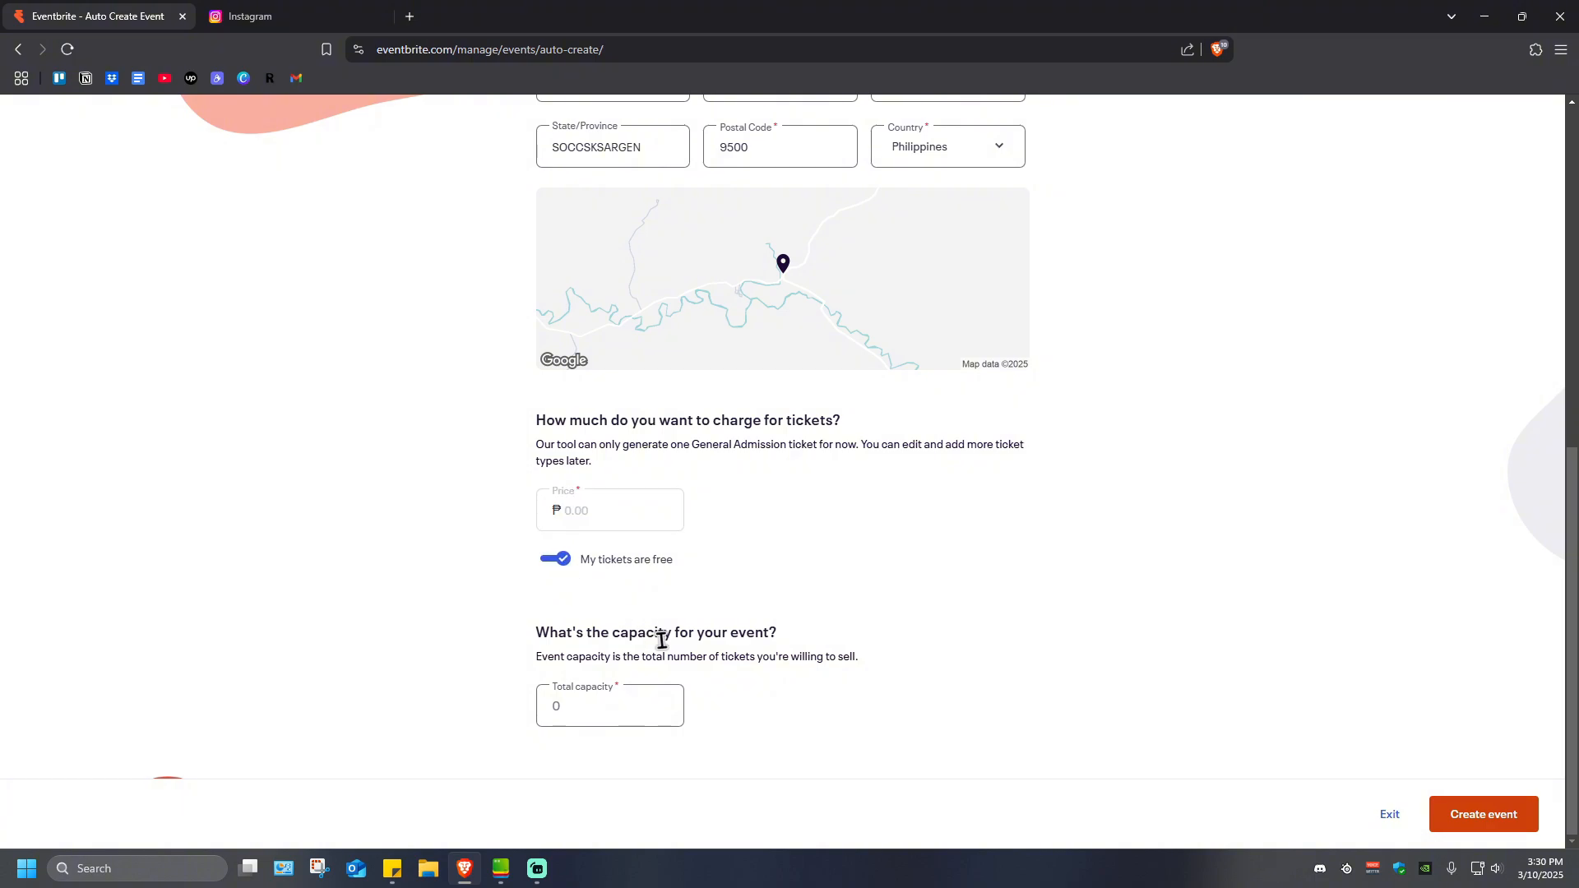
mouse_move(618, 525)
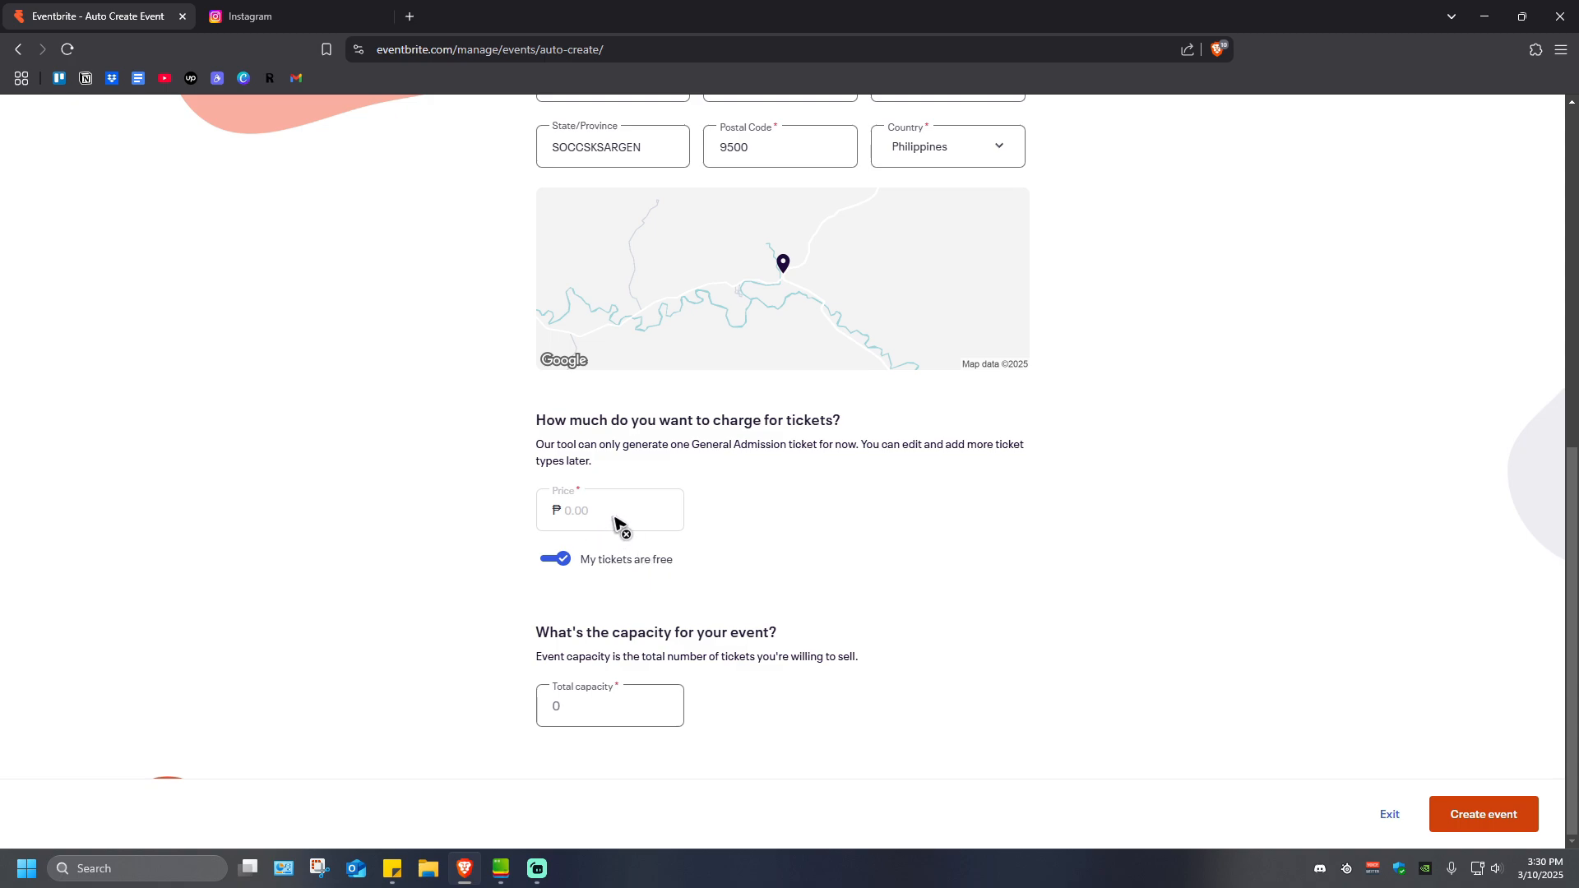
mouse_move(619, 523)
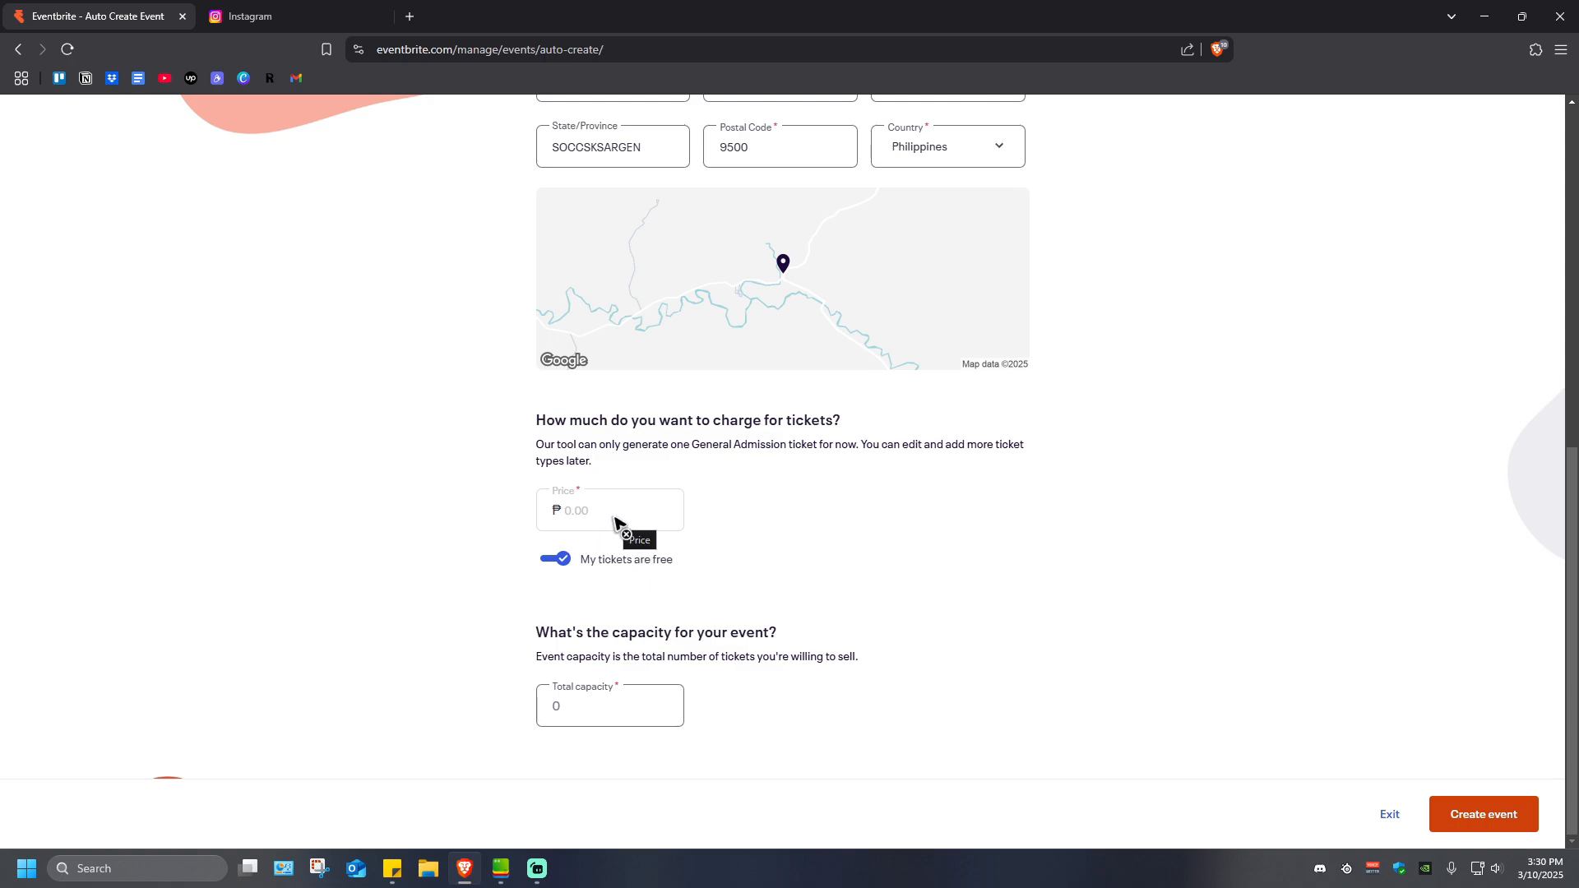
mouse_move(811, 560)
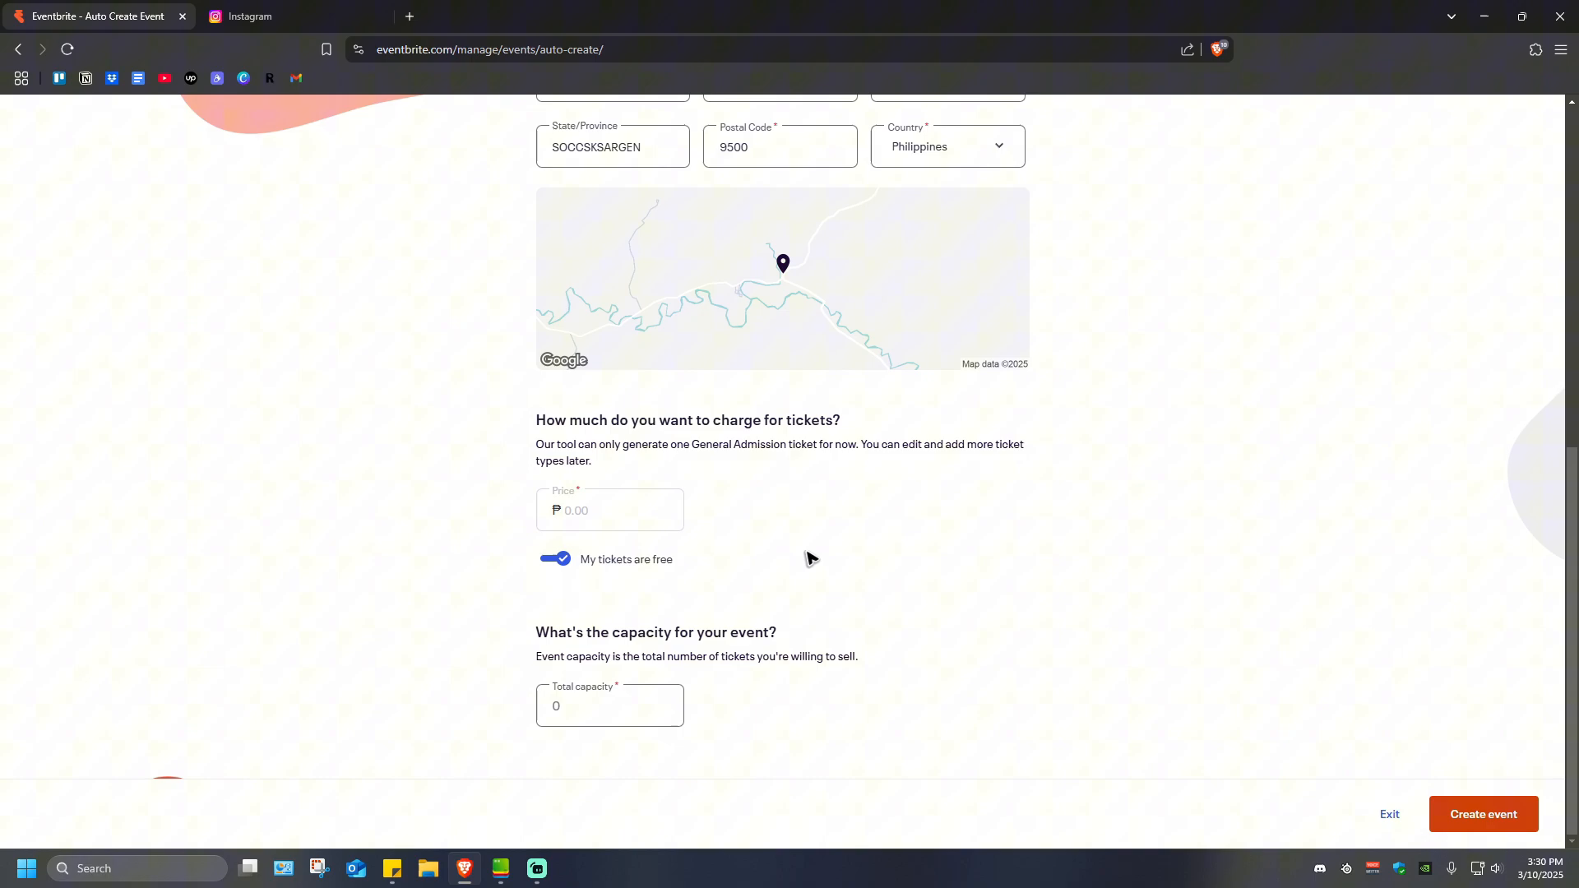
mouse_move(597, 653)
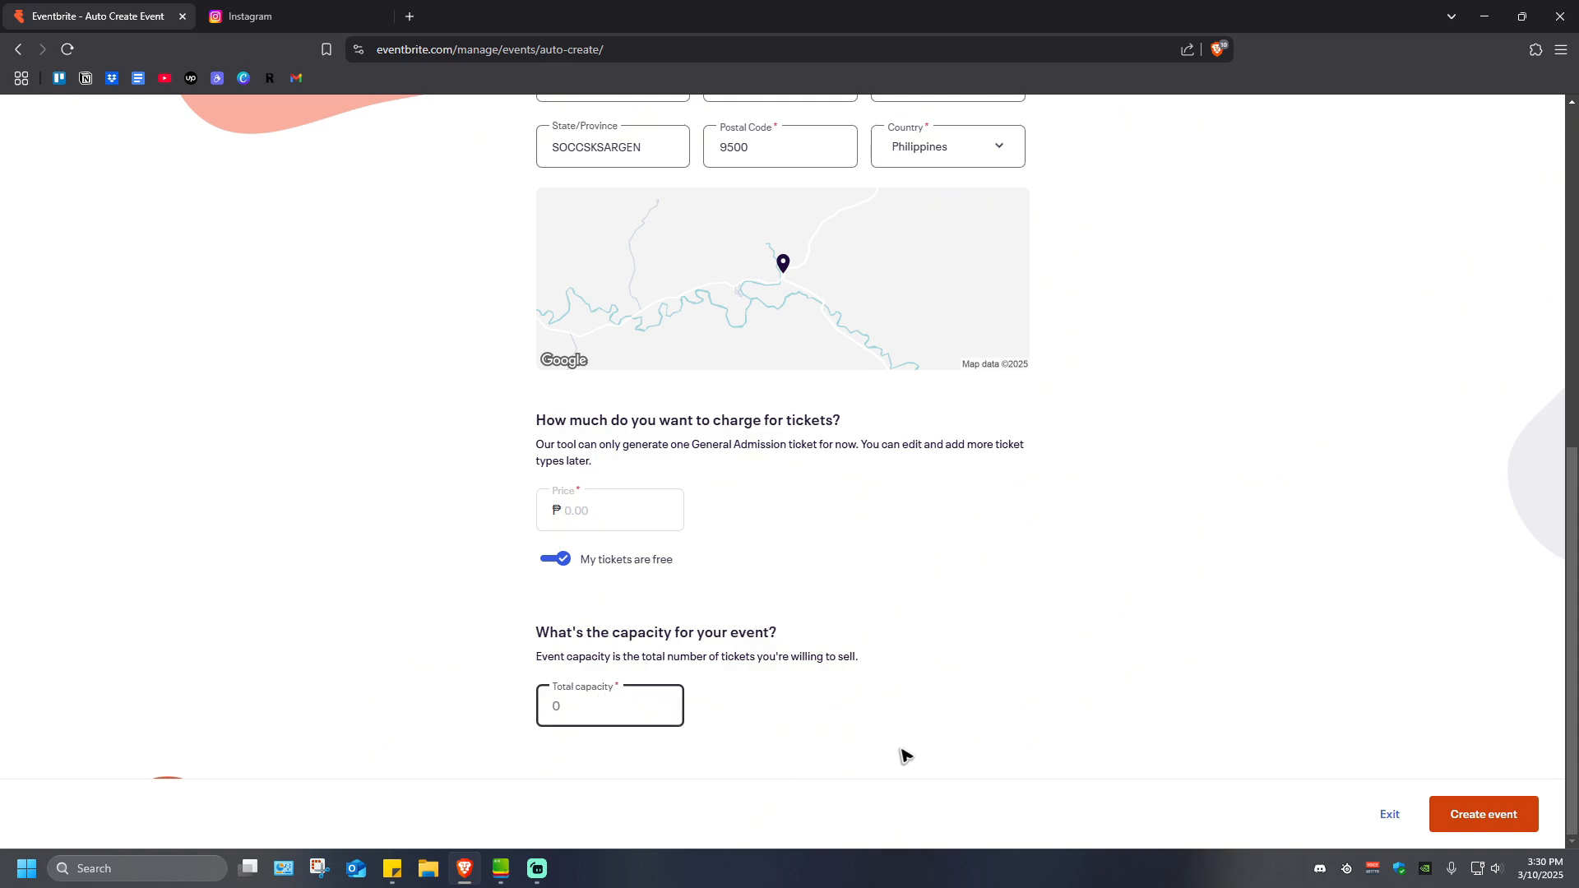
- Set the event's total capacity to 20
text(20)
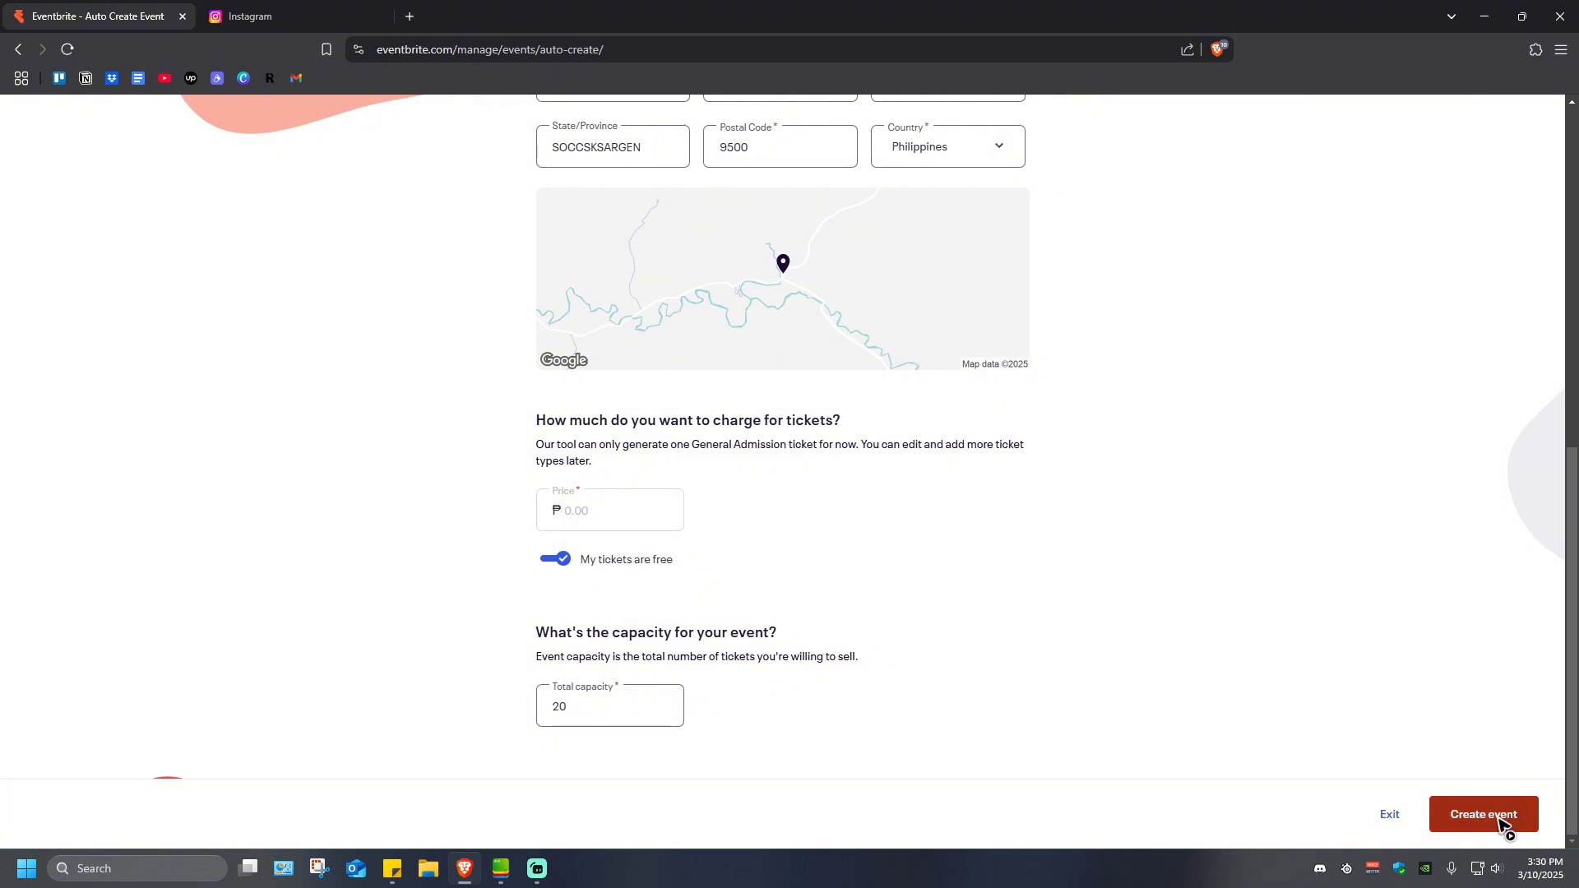
- Create the Birthday Party event and scroll through its generated preview
click(1482, 814)
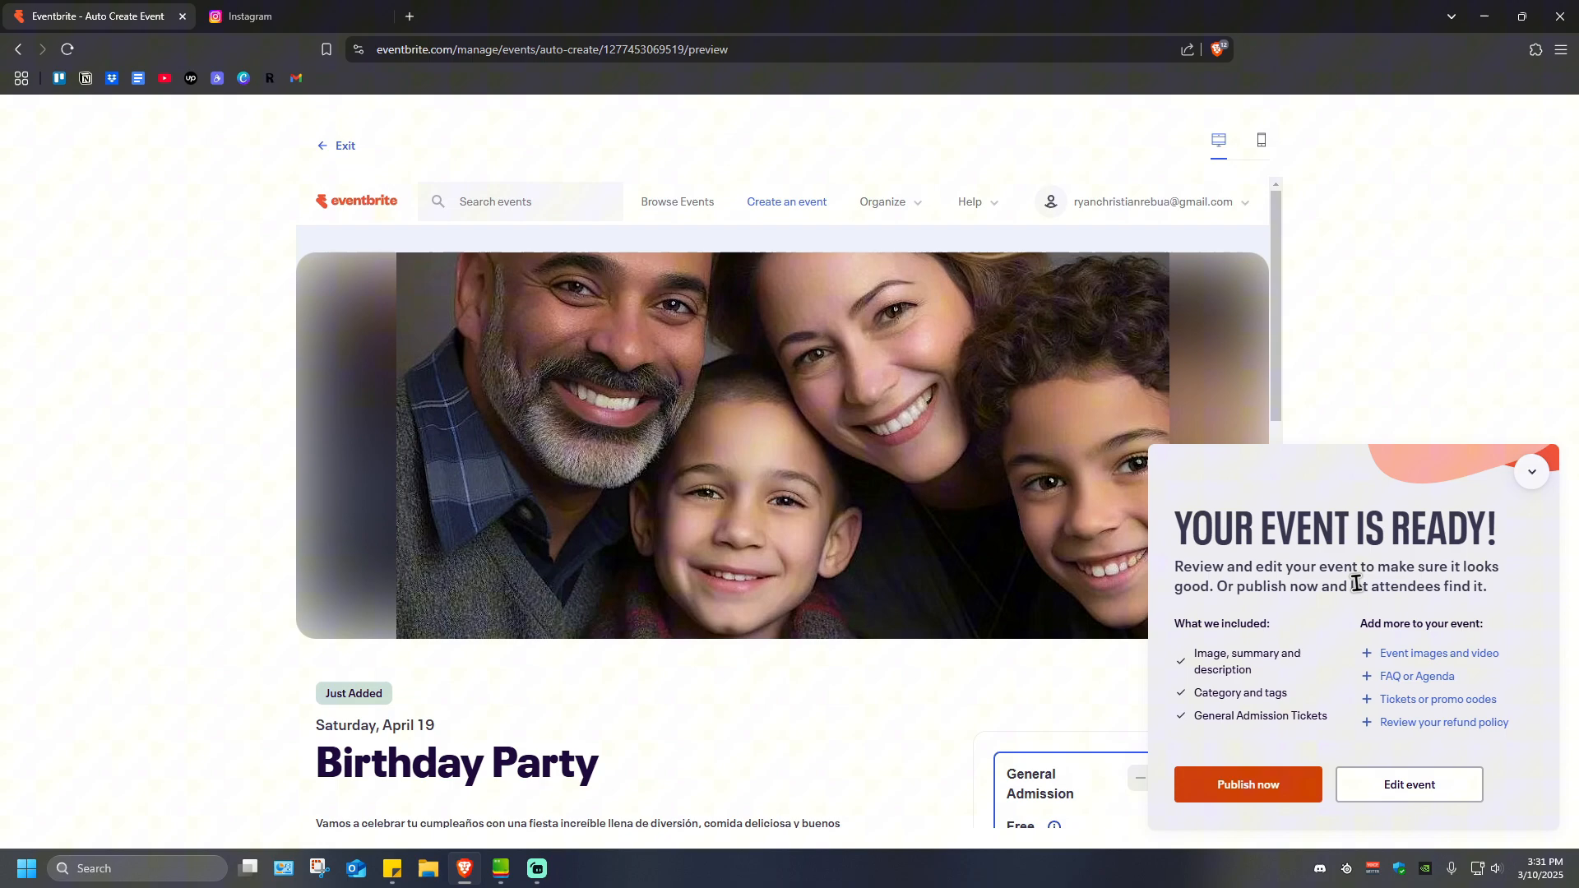
mouse_move(1312, 606)
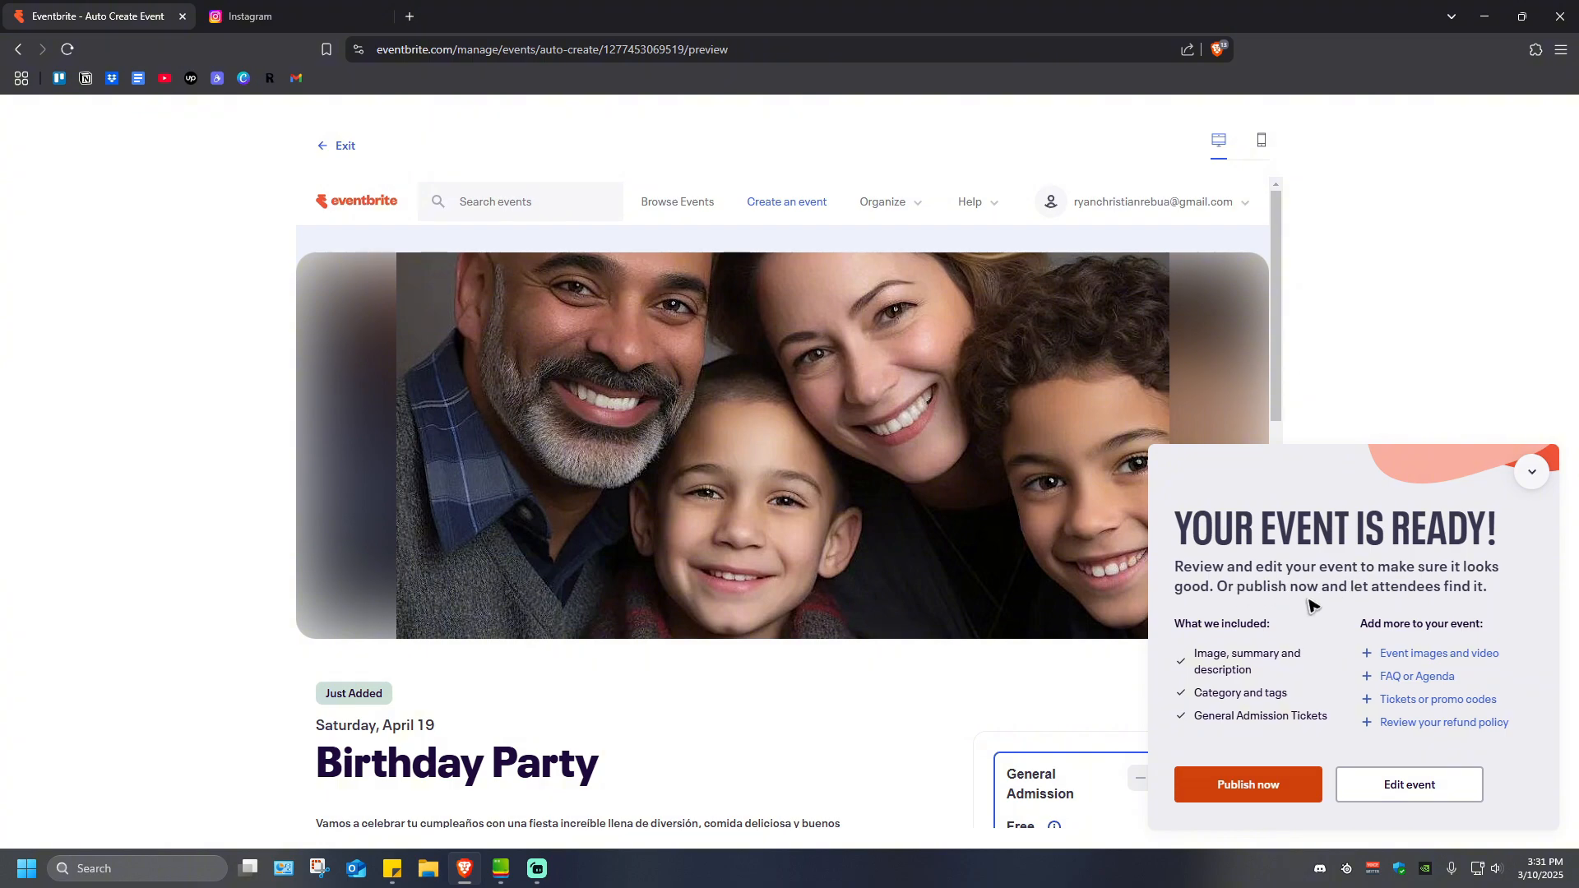
mouse_move(1336, 617)
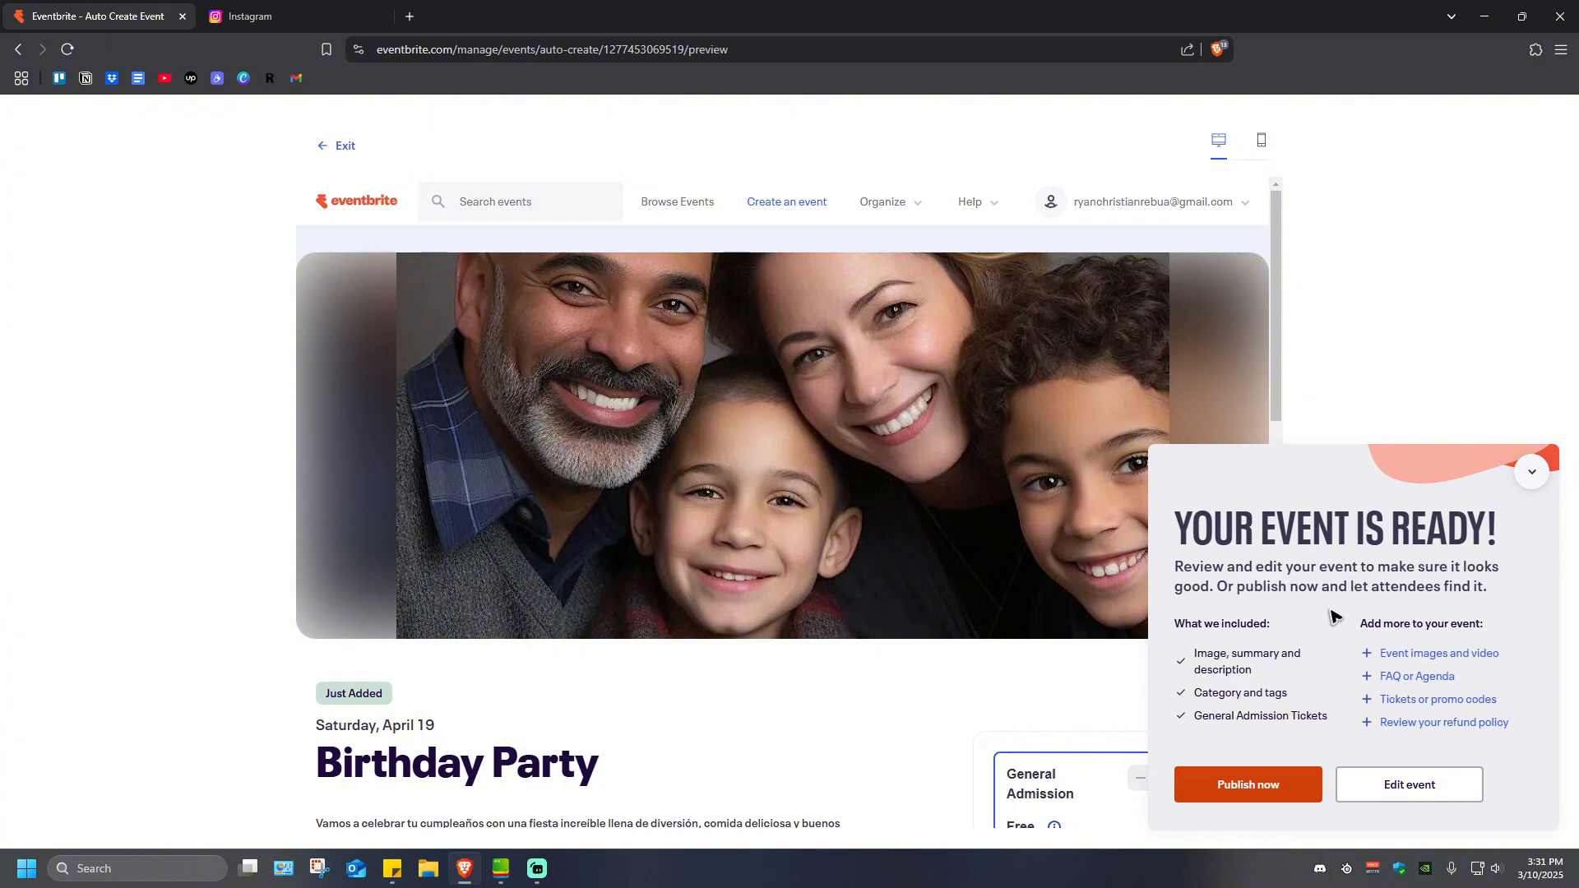
mouse_move(1398, 617)
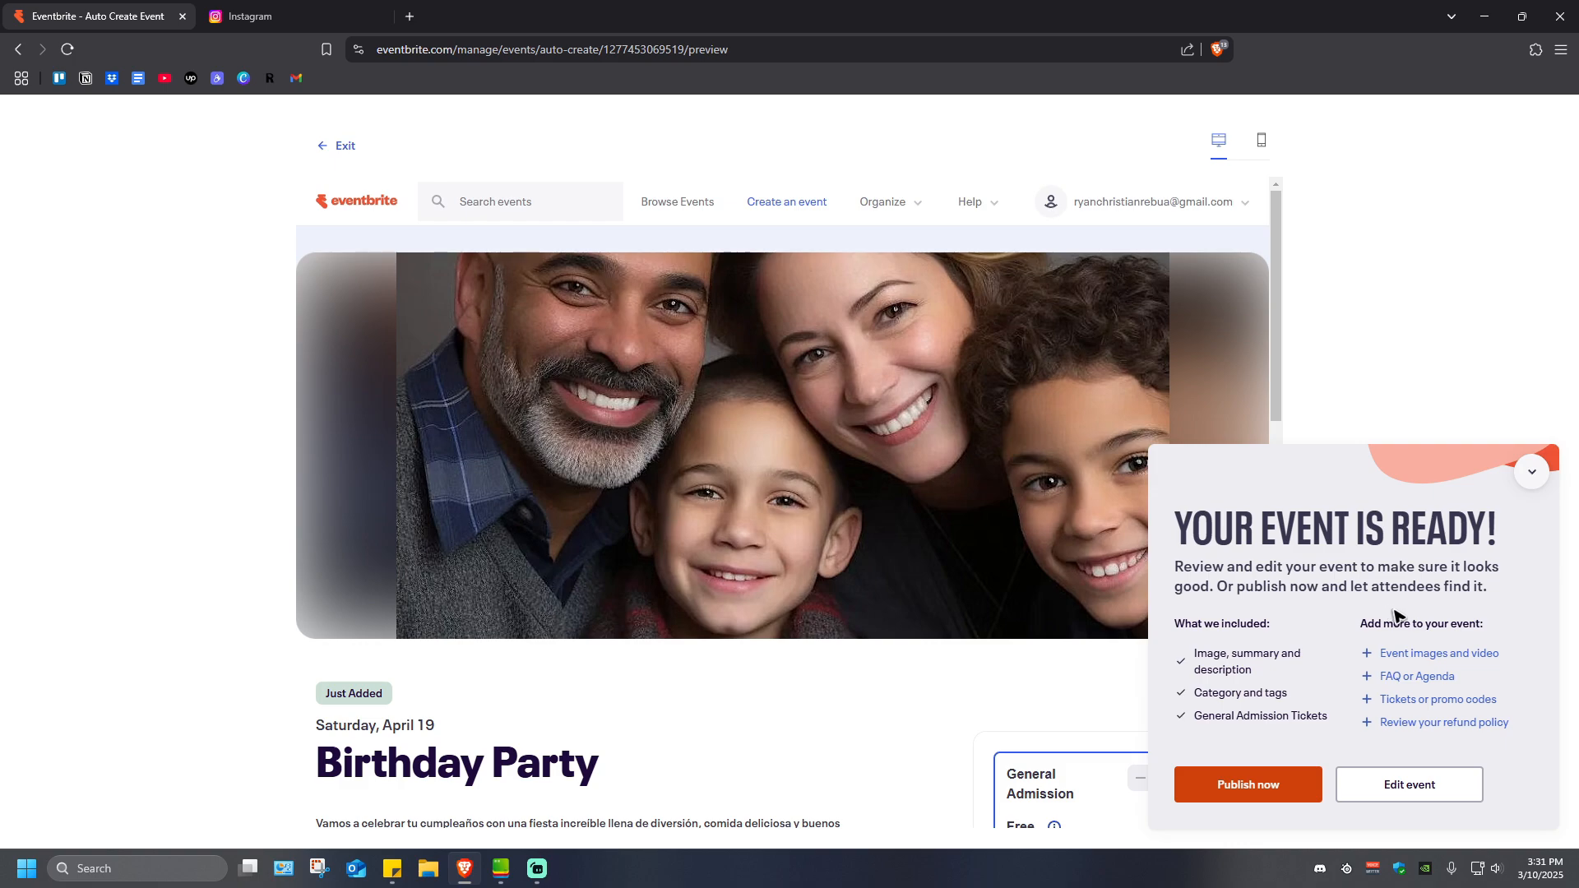
scroll(down, 3)
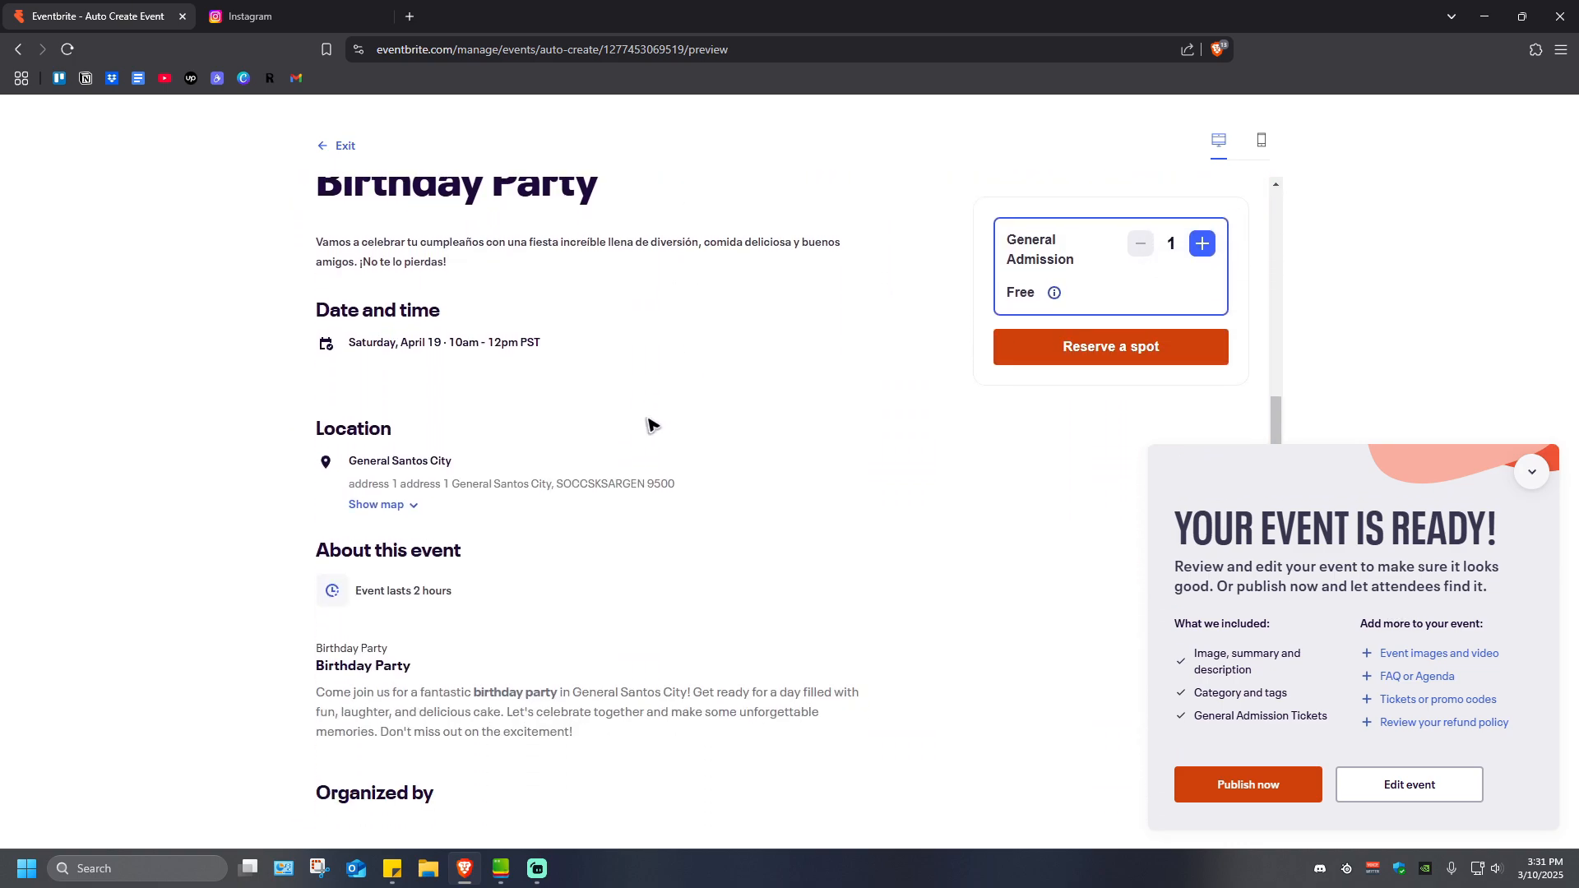
scroll(down, 3)
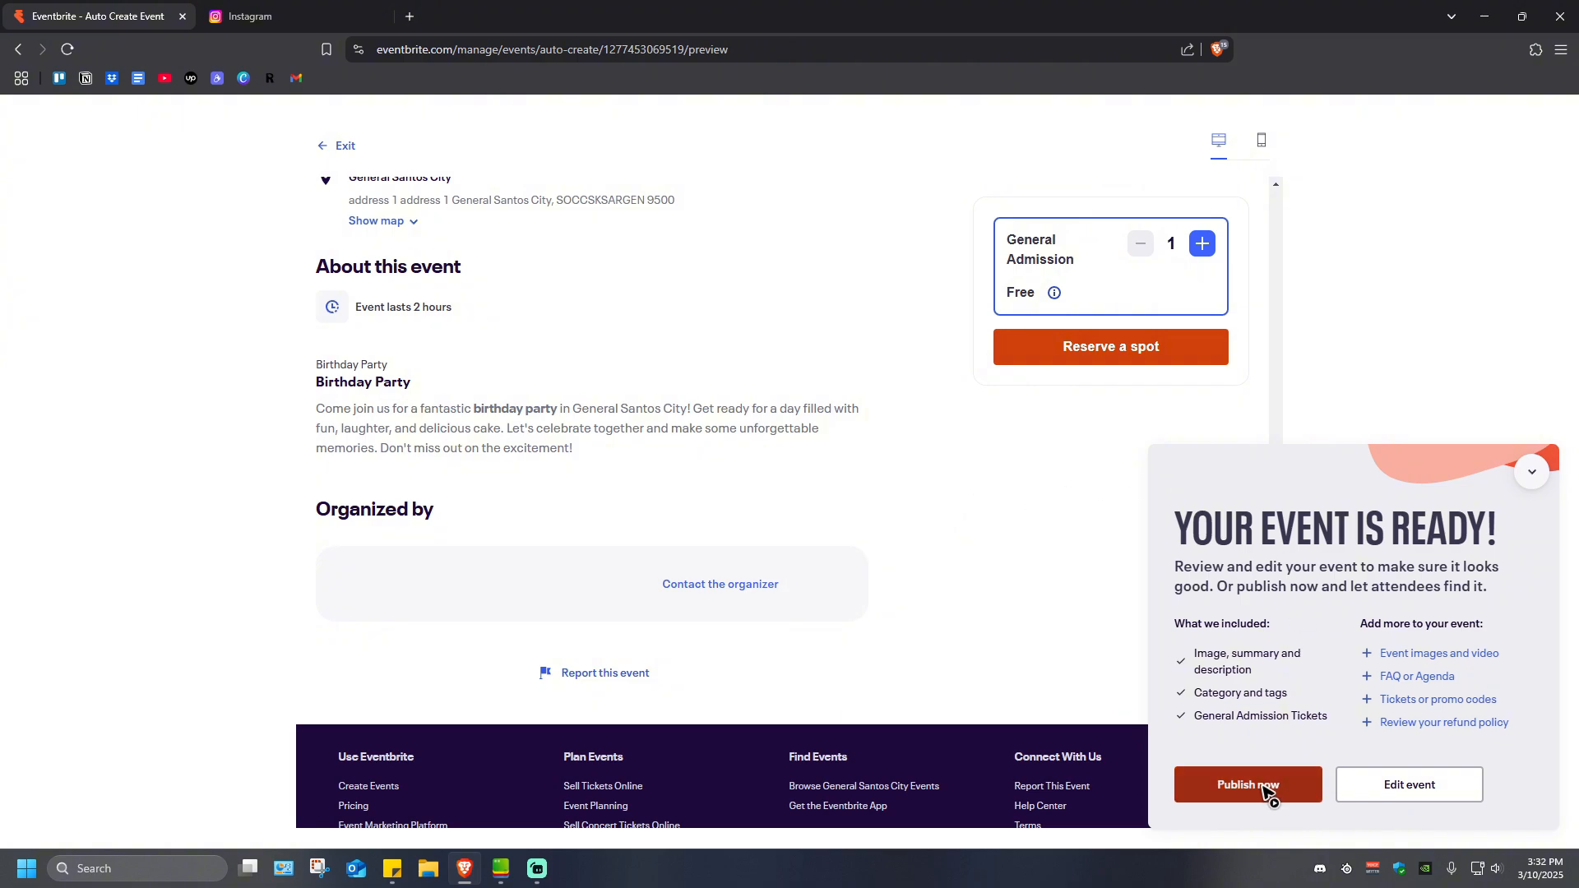
- Check the preview in phone and desktop layouts, then publish the event now
click(921, 140)
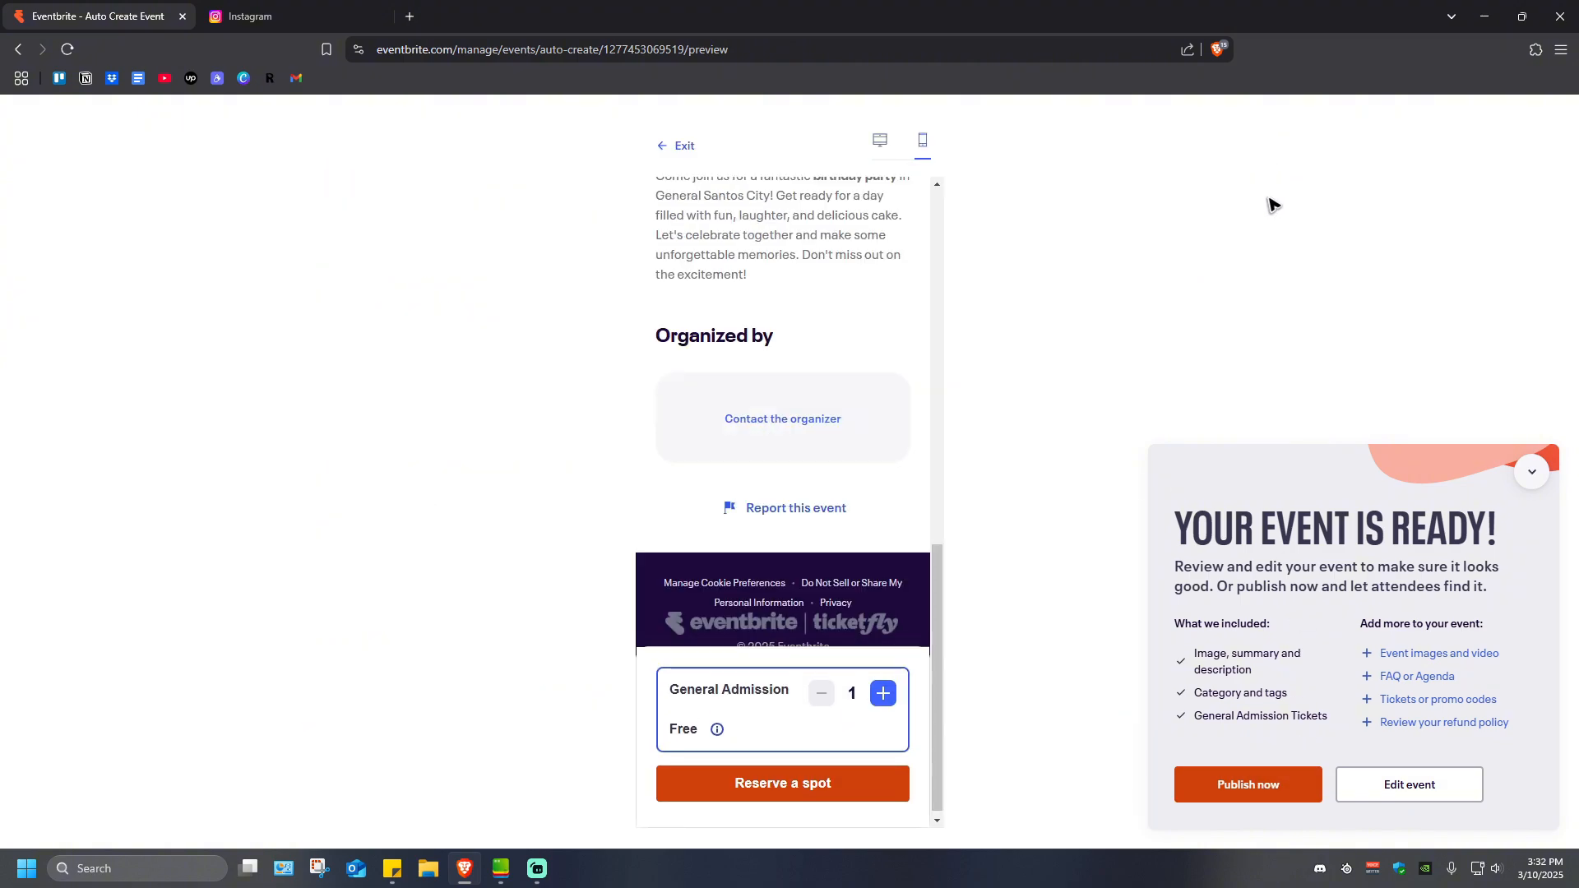
scroll(up, 3)
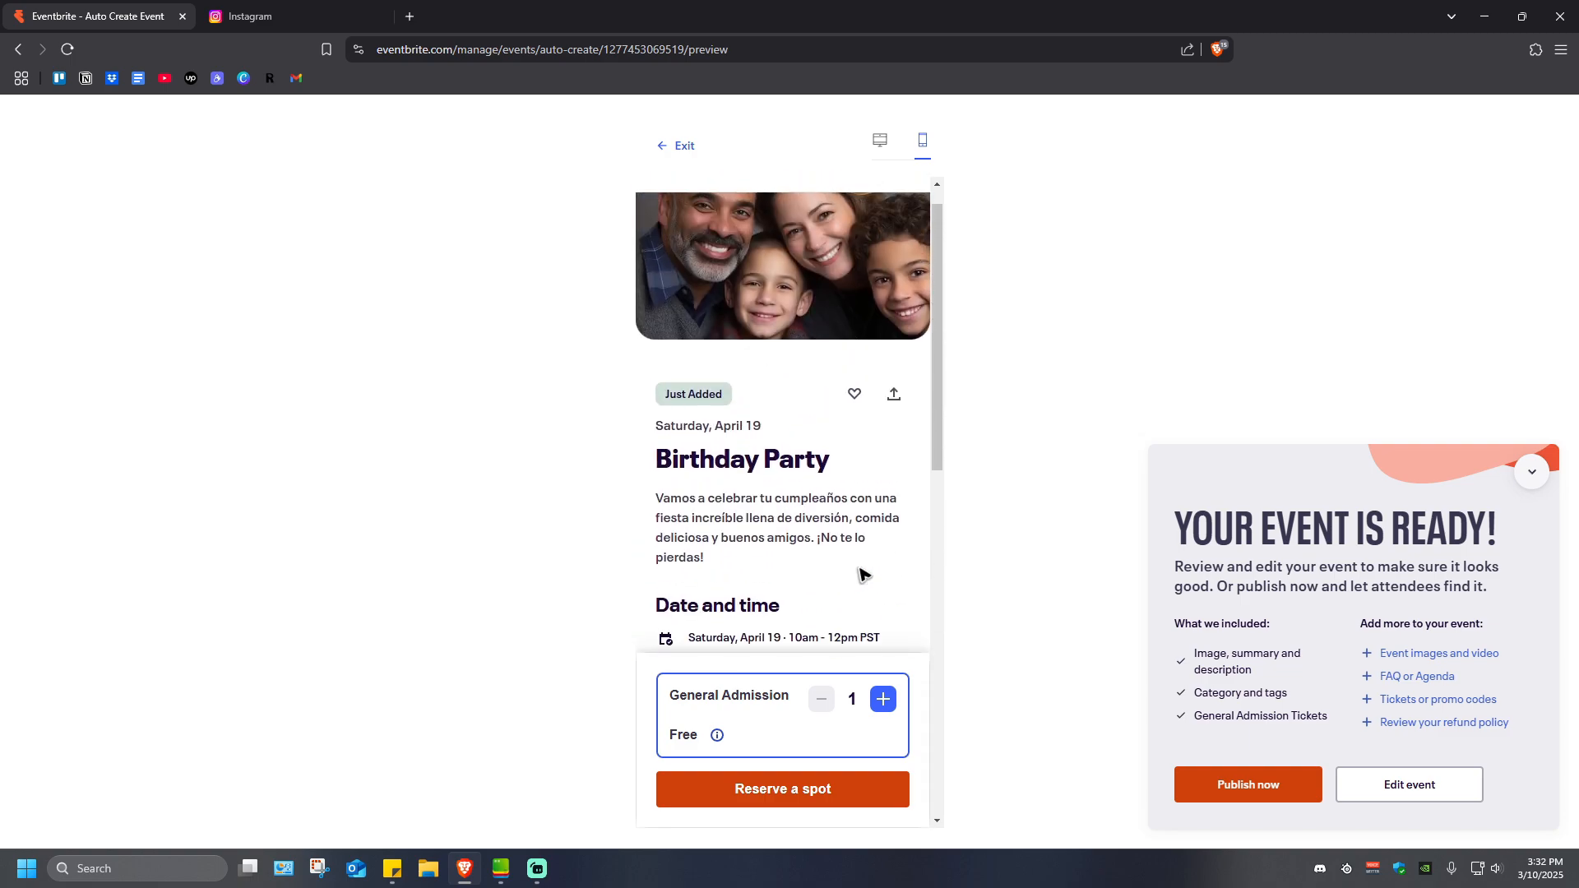
click(1217, 140)
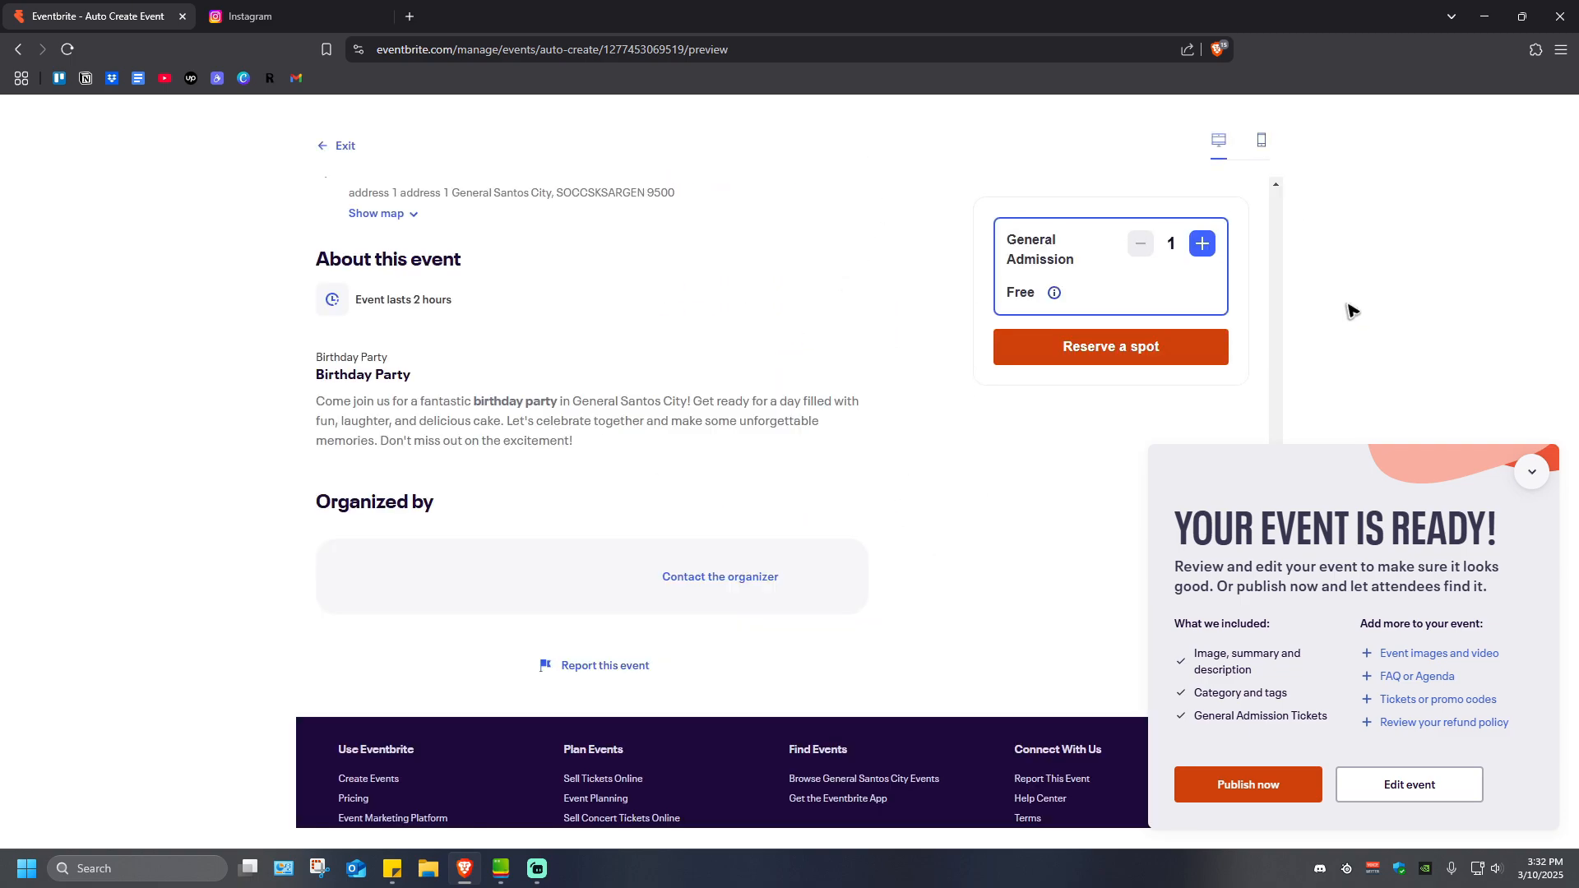
click(1247, 784)
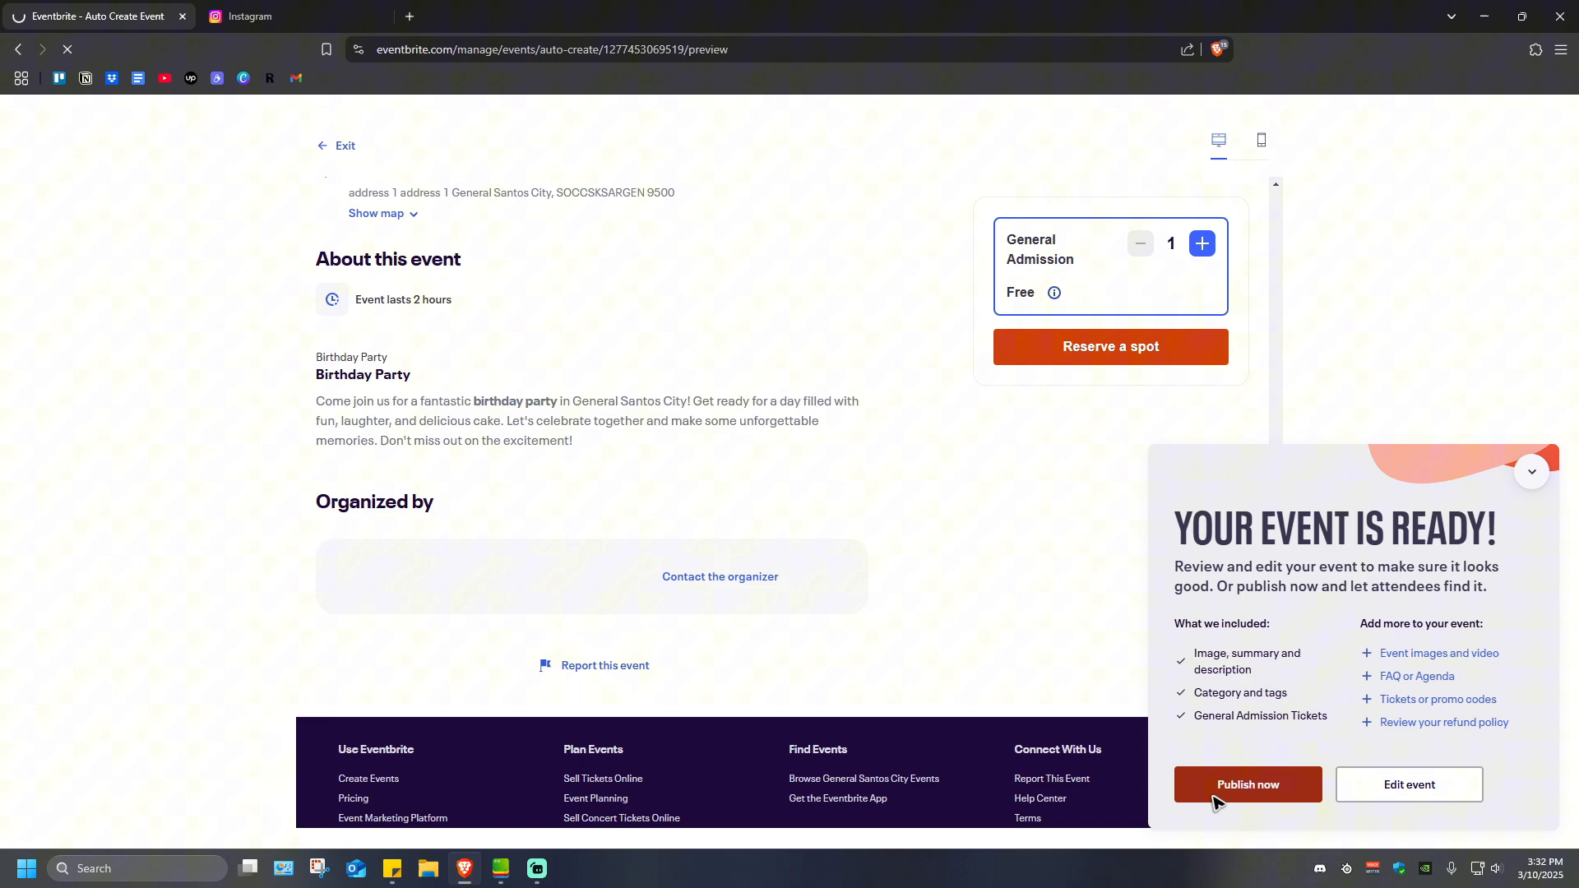
- Confirm publishing so the Marketing overview page for Birthday Party opens
click(1247, 784)
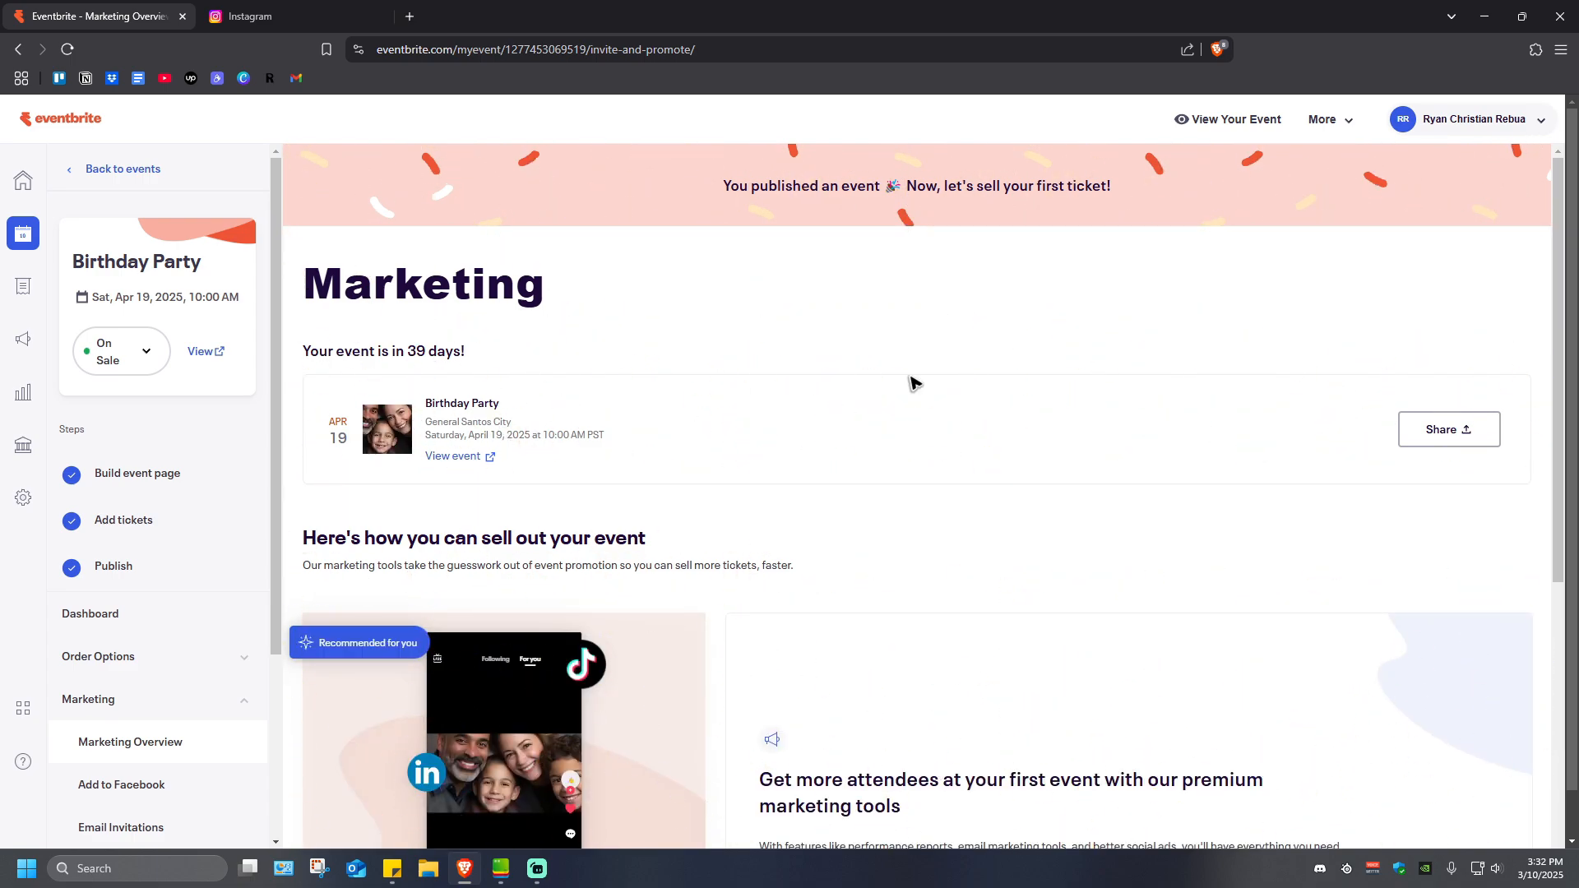
mouse_move(900, 395)
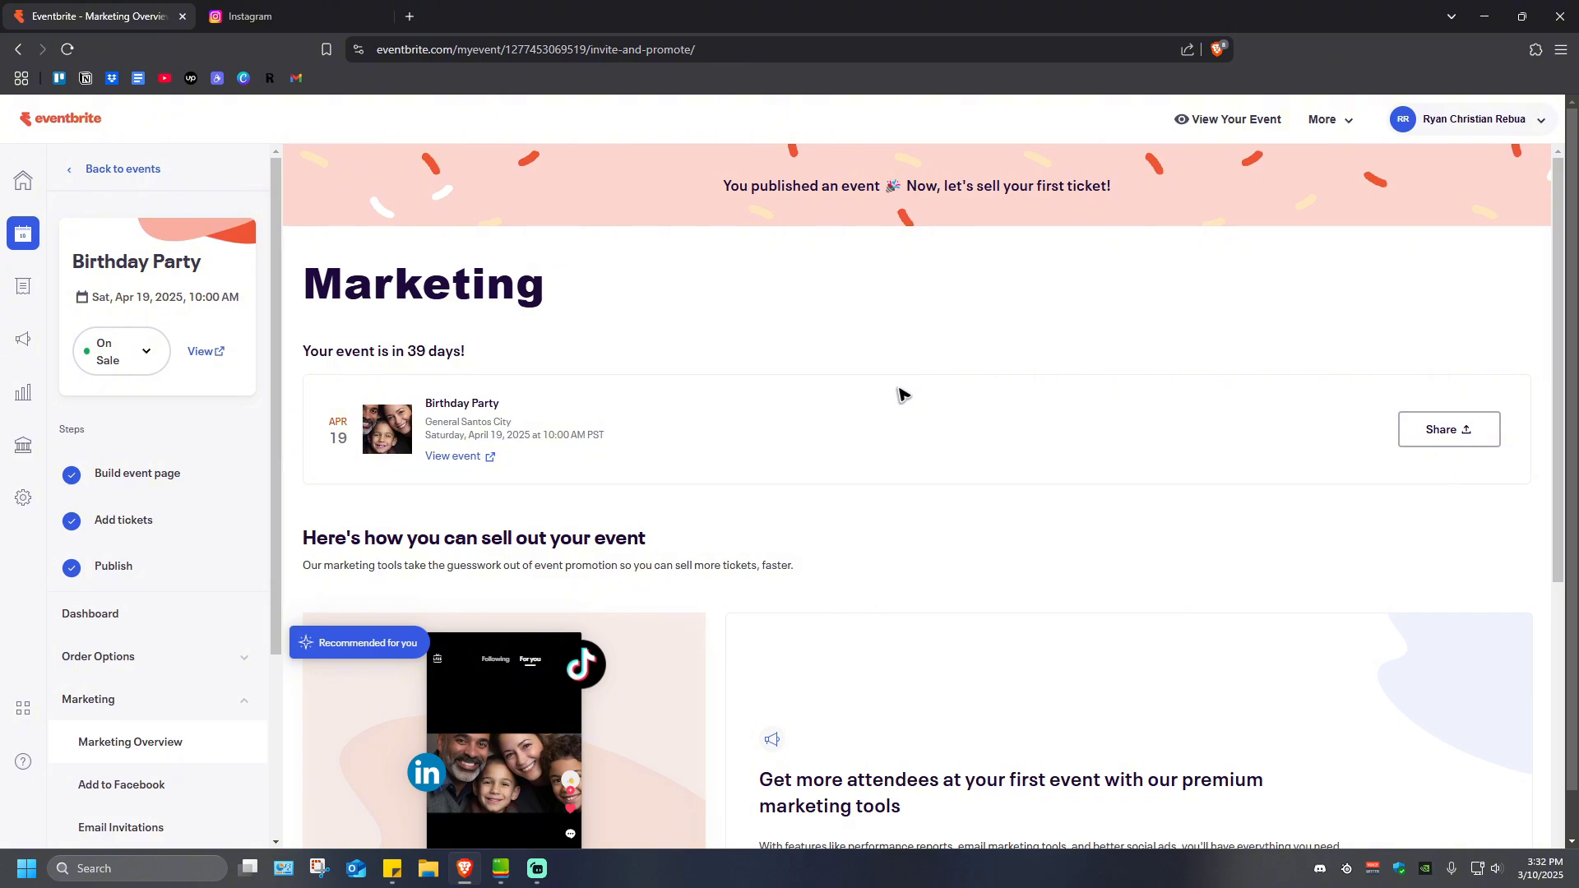